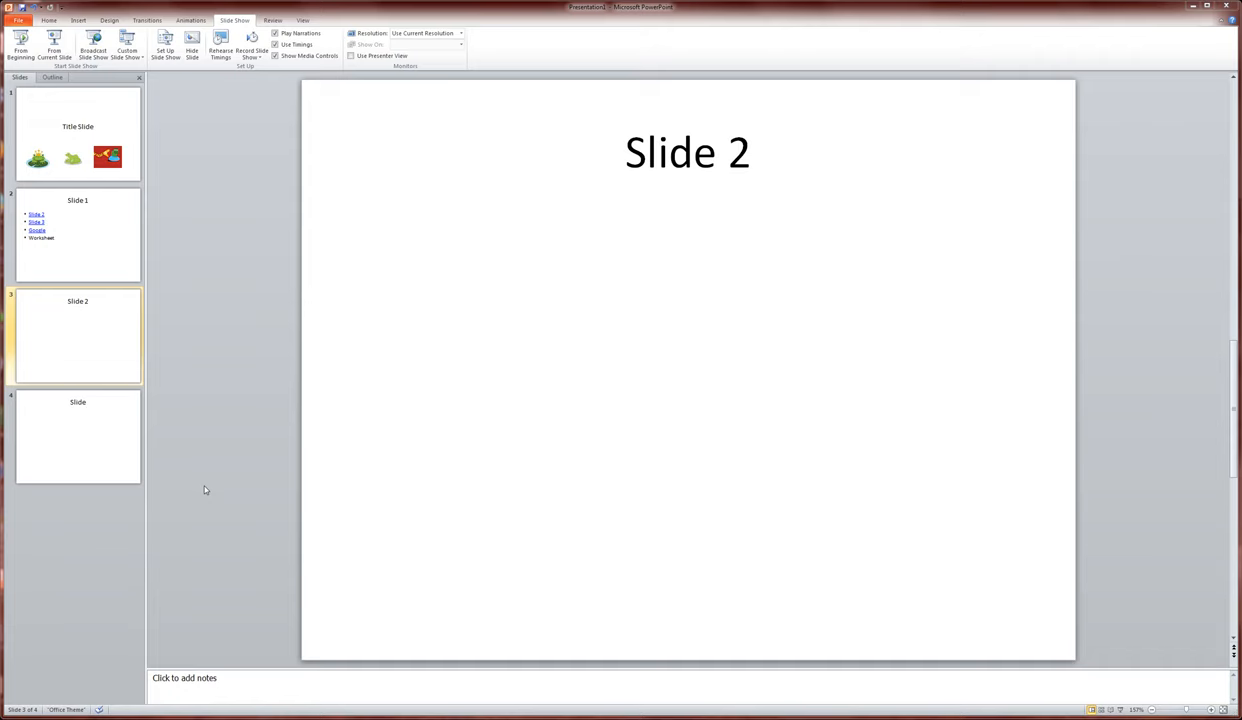
{"action": "mouse_move", "coordinate": [200, 491]}
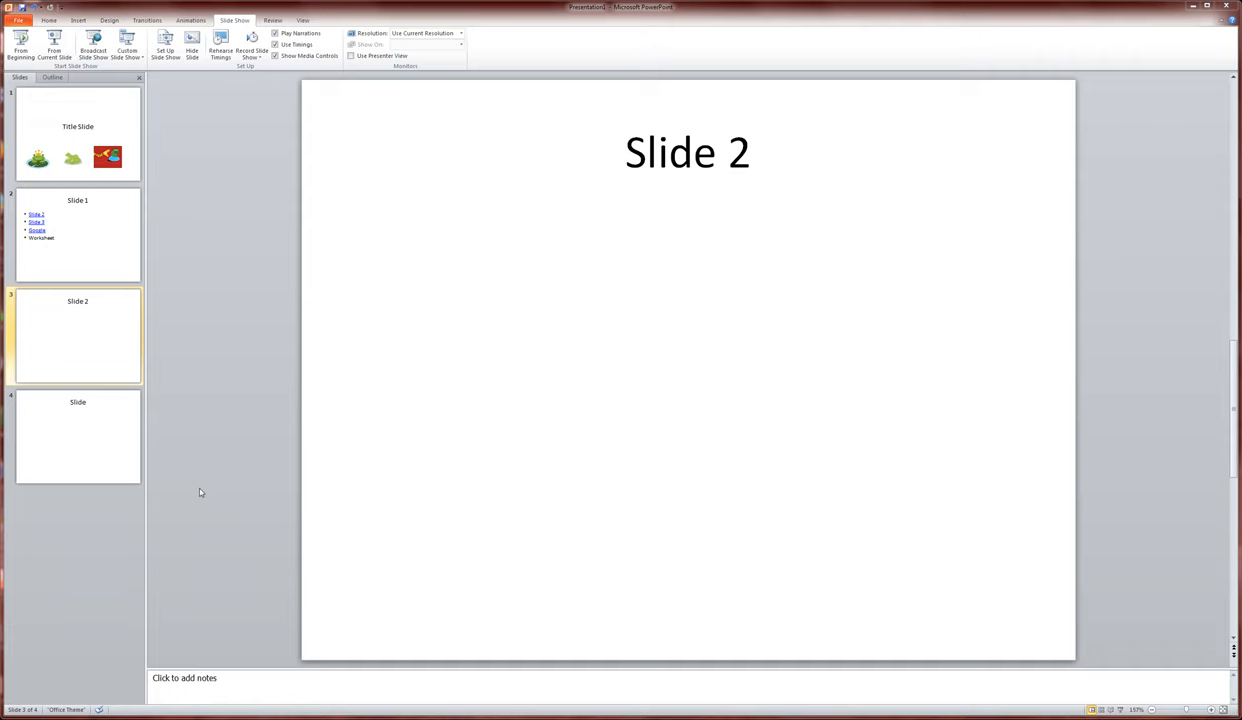
{"action": "mouse_move", "coordinate": [215, 506]}
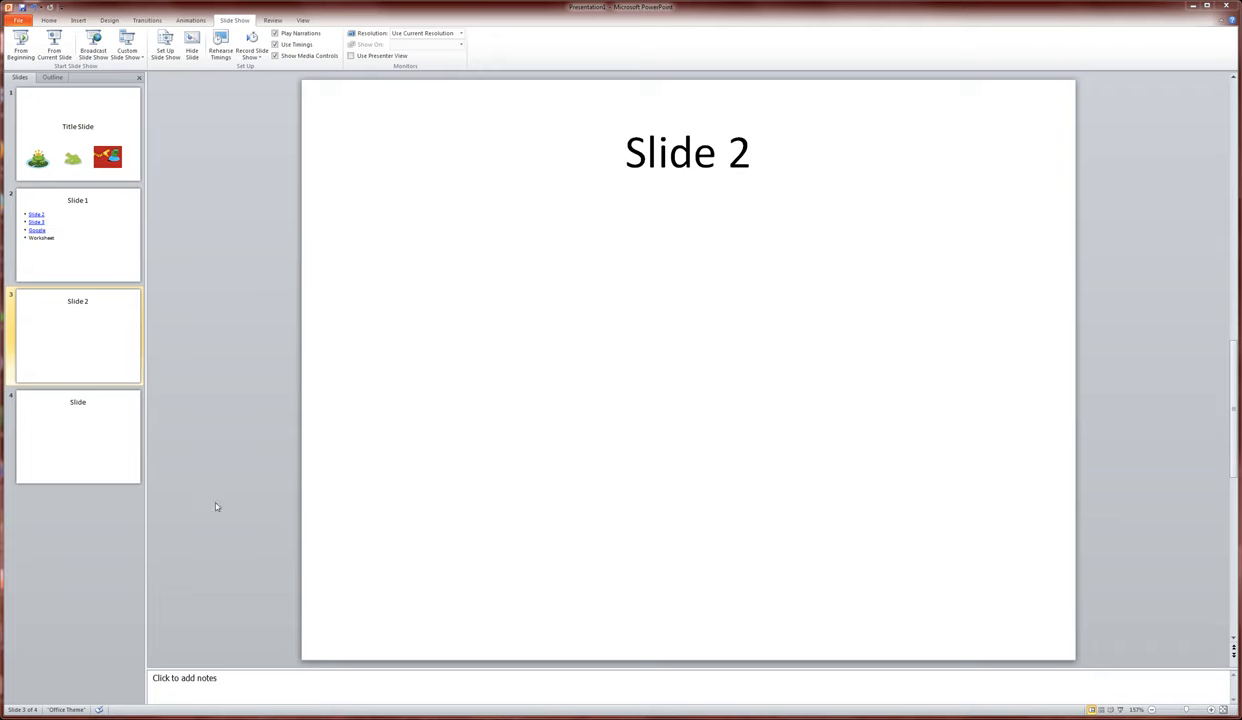
{"action": "mouse_move", "coordinate": [197, 510]}
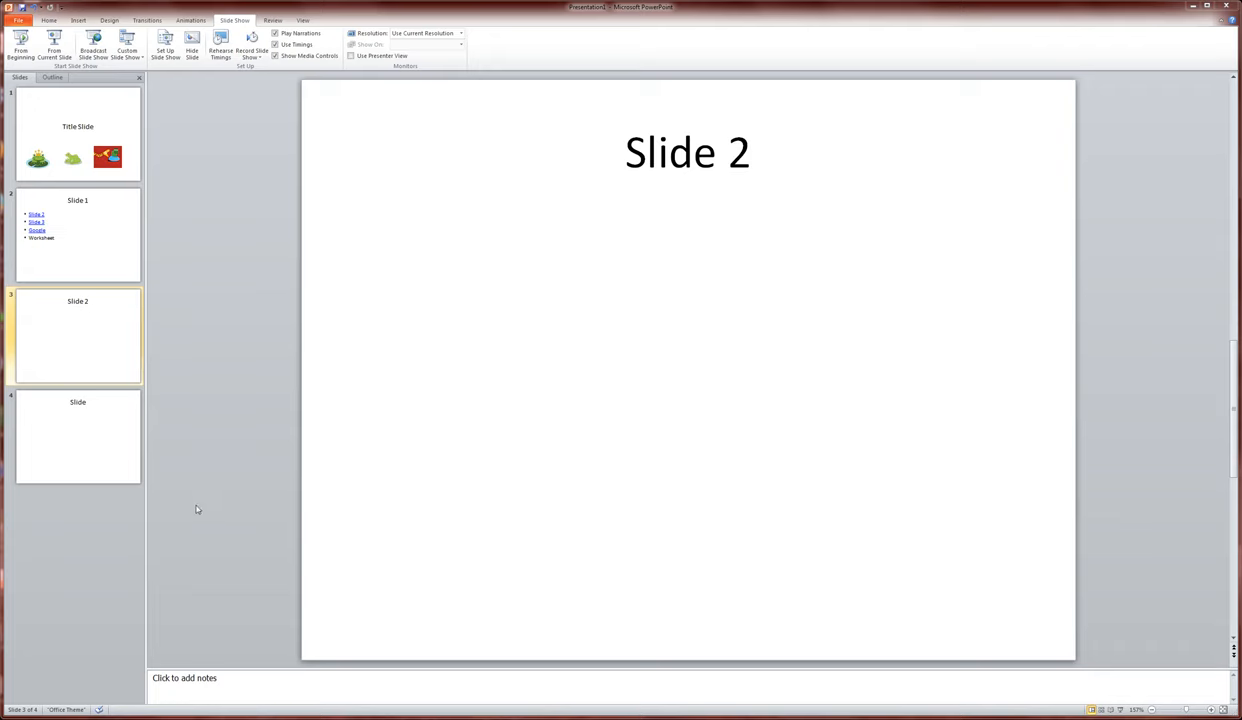
{"action": "mouse_move", "coordinate": [180, 442]}
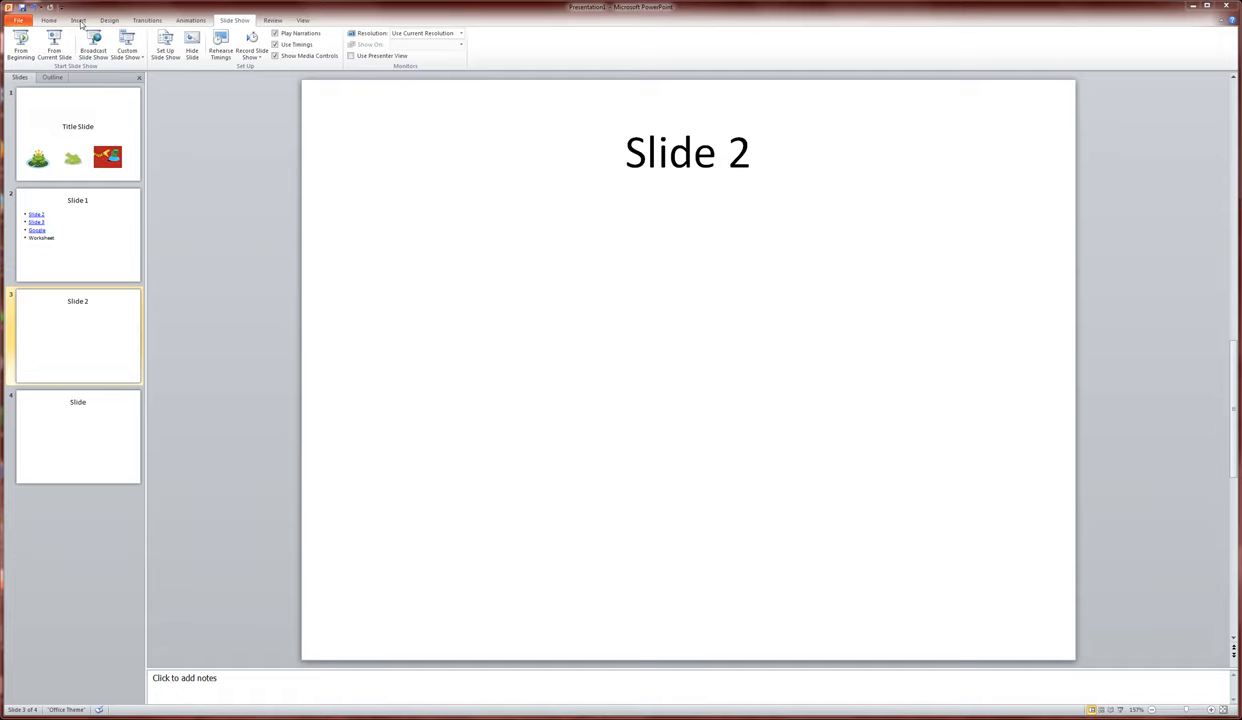
Step: Open the Insert tab's Shapes gallery to pick the Action Button: Forward or Next
{"action": "left_click", "coordinate": [78, 20]}
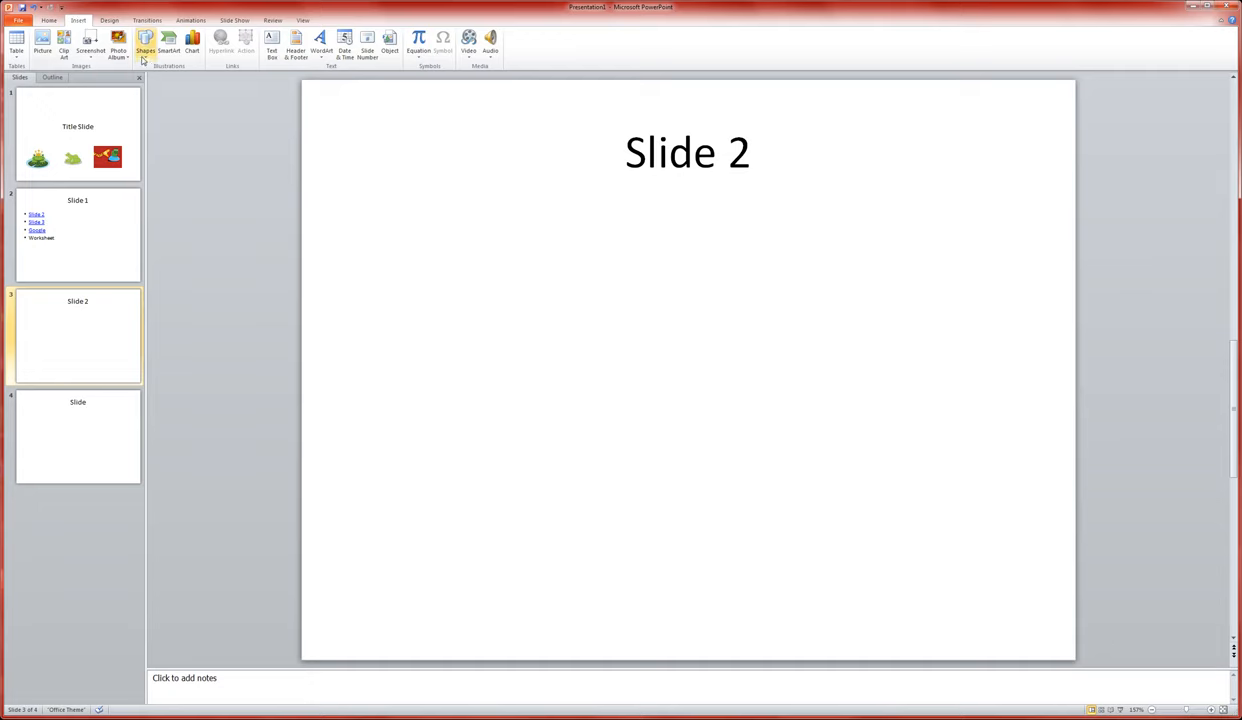
{"action": "mouse_move", "coordinate": [145, 45]}
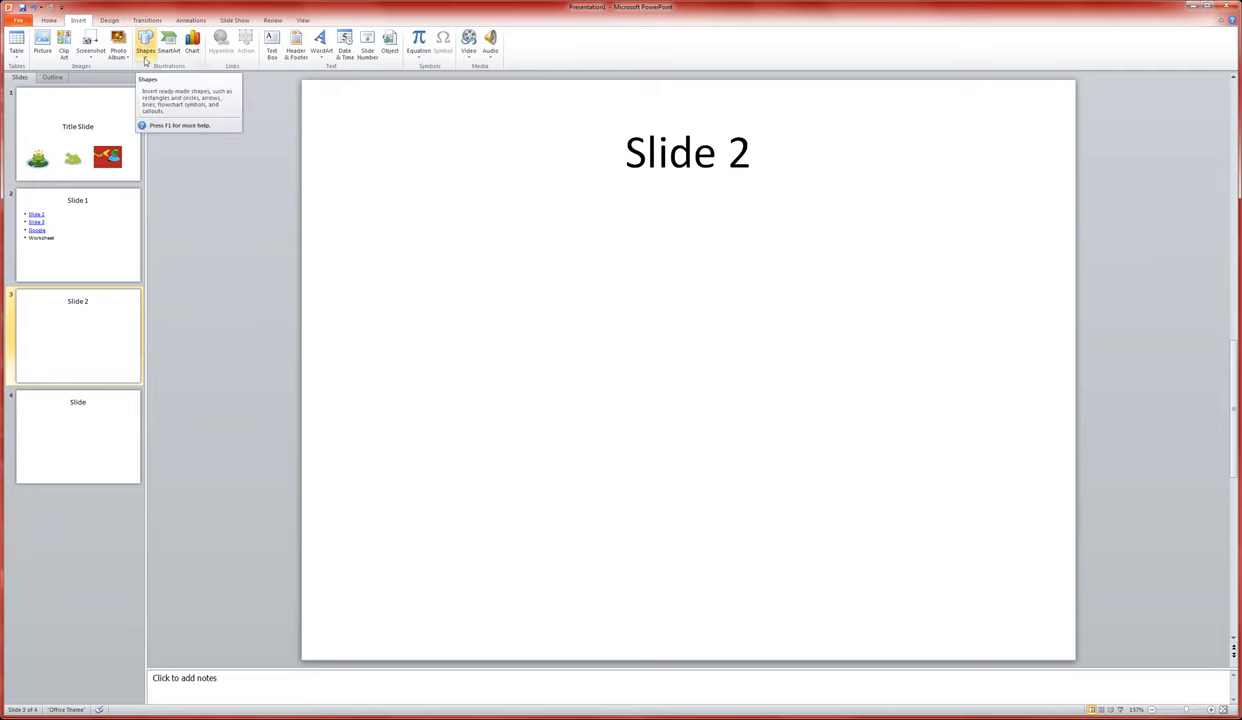
{"action": "left_click", "coordinate": [145, 42]}
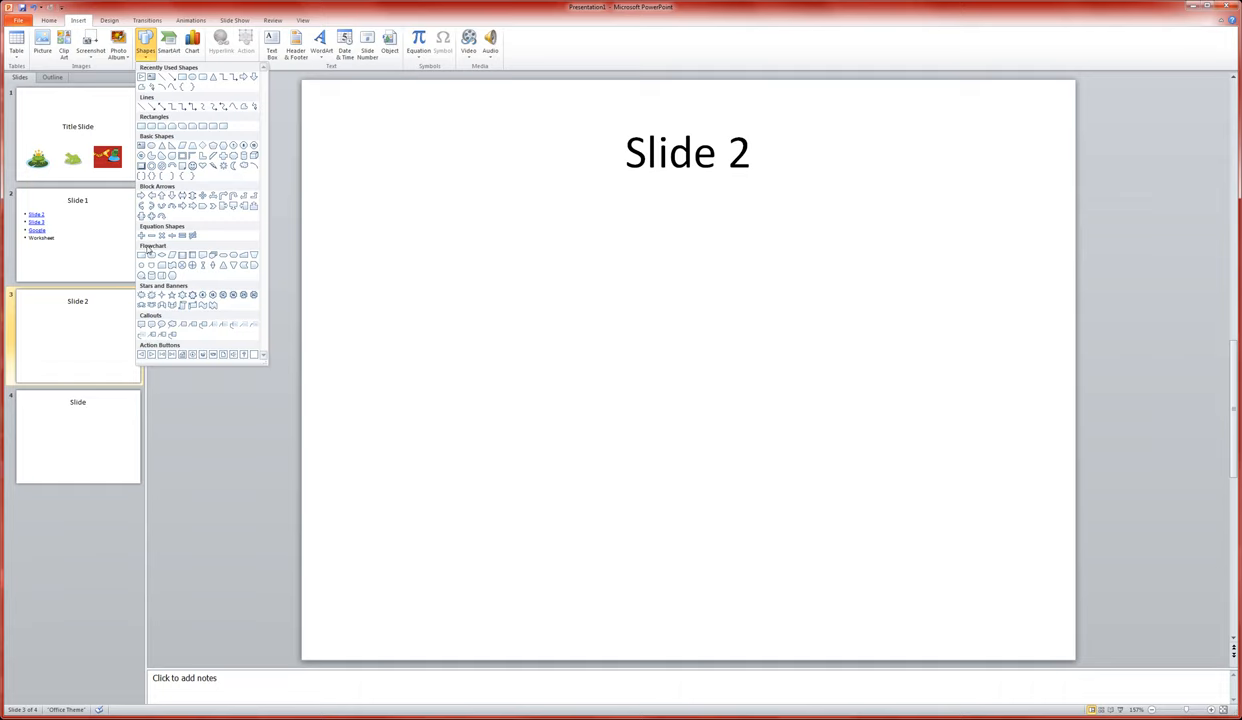
{"action": "mouse_move", "coordinate": [184, 346]}
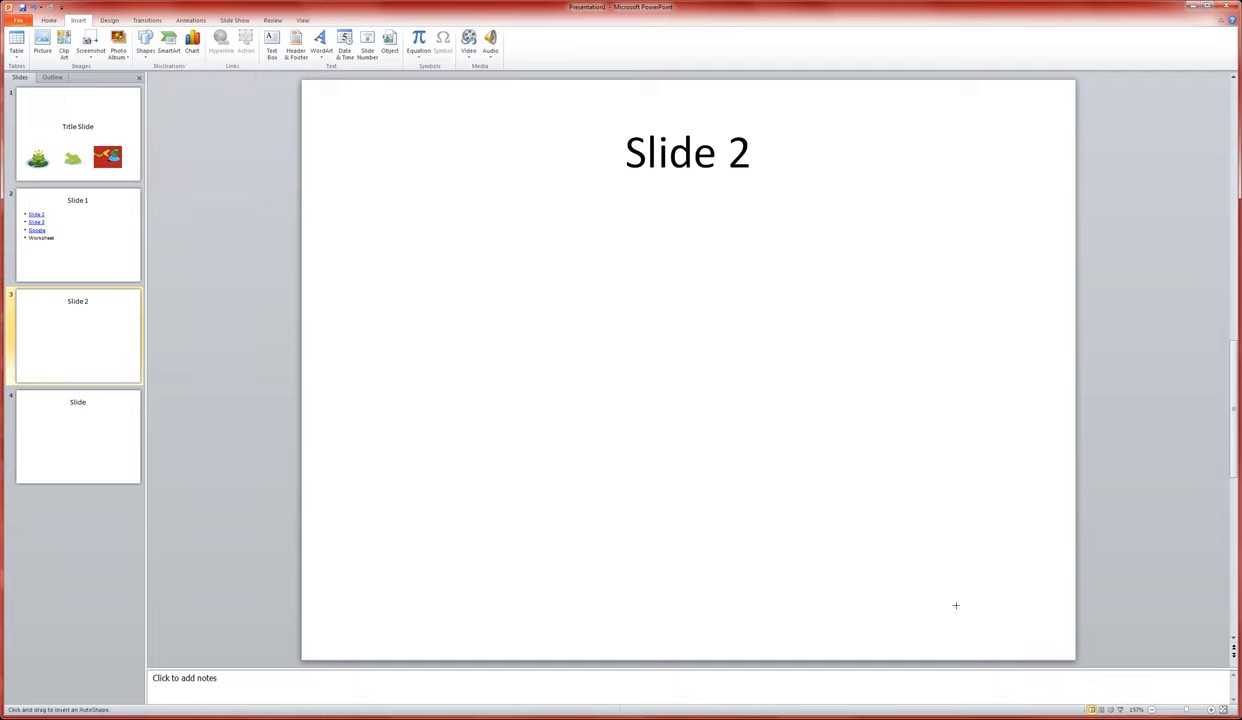
{"action": "mouse_move", "coordinate": [981, 630]}
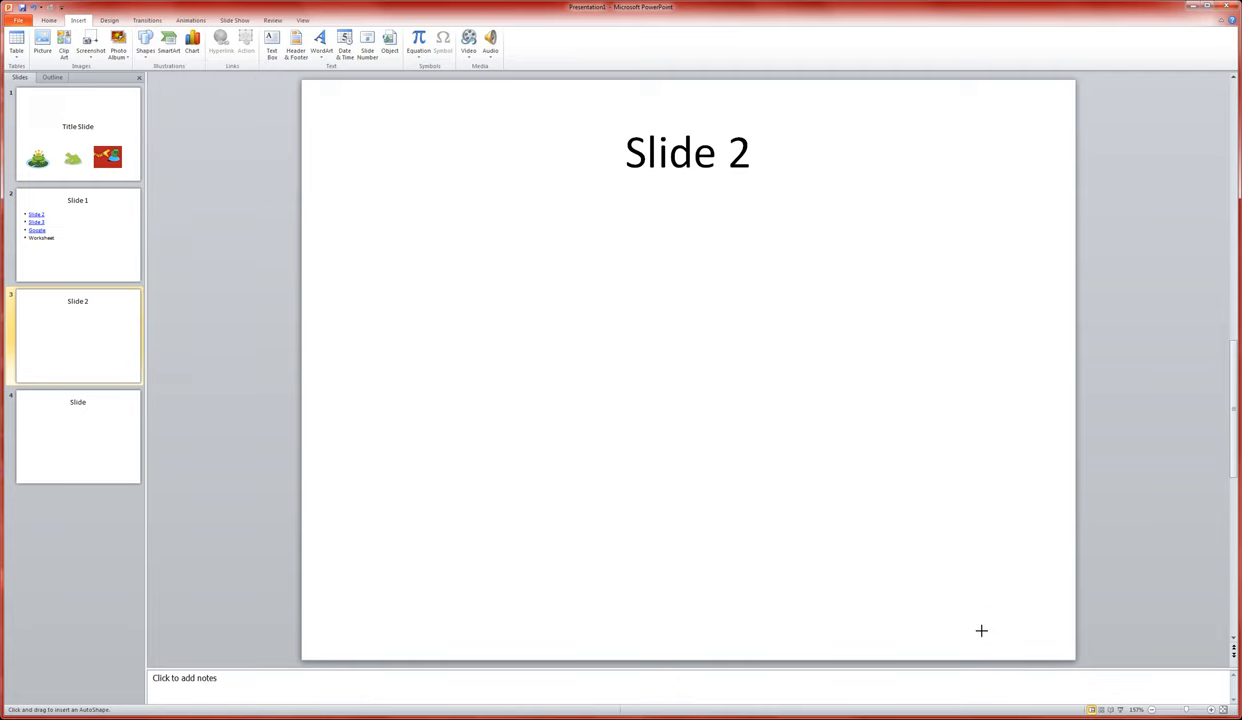
Step: Draw a small forward action button at Slide 2's bottom right, hyperlinked to Next Slide
{"action": "left_click_drag", "start_coordinate": [973, 620], "coordinate": [1005, 635]}
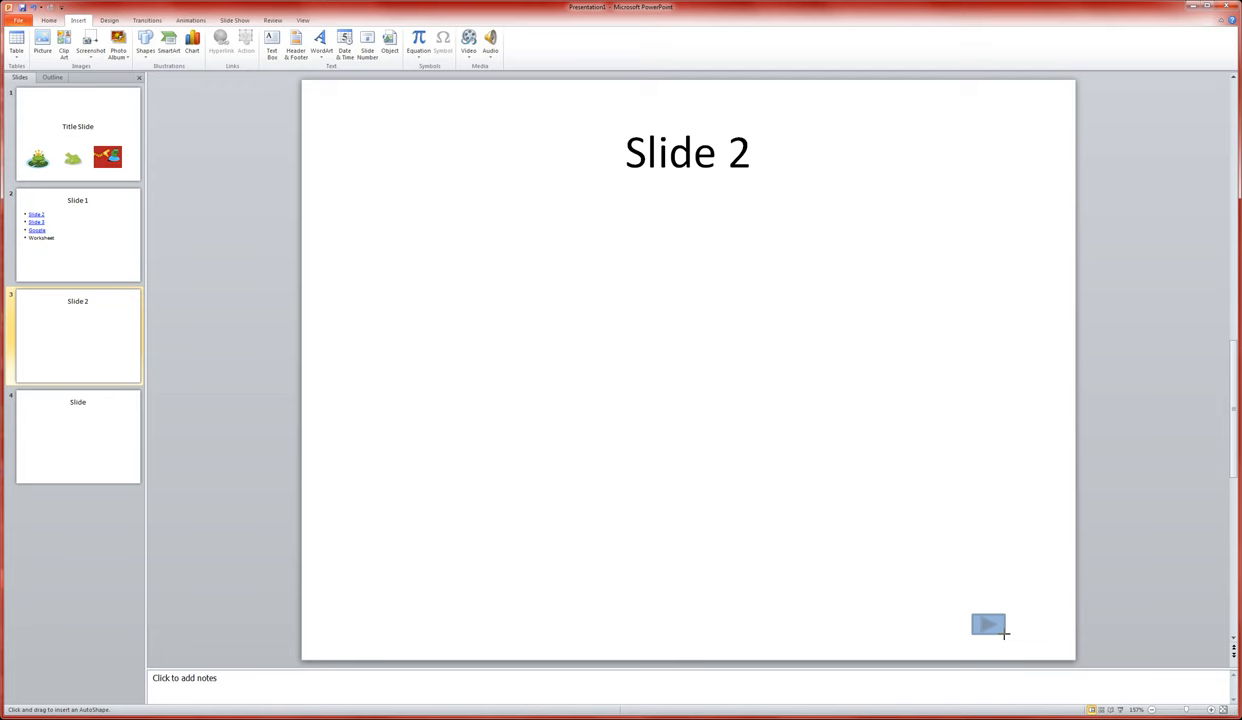
{"action": "left_click", "coordinate": [245, 40]}
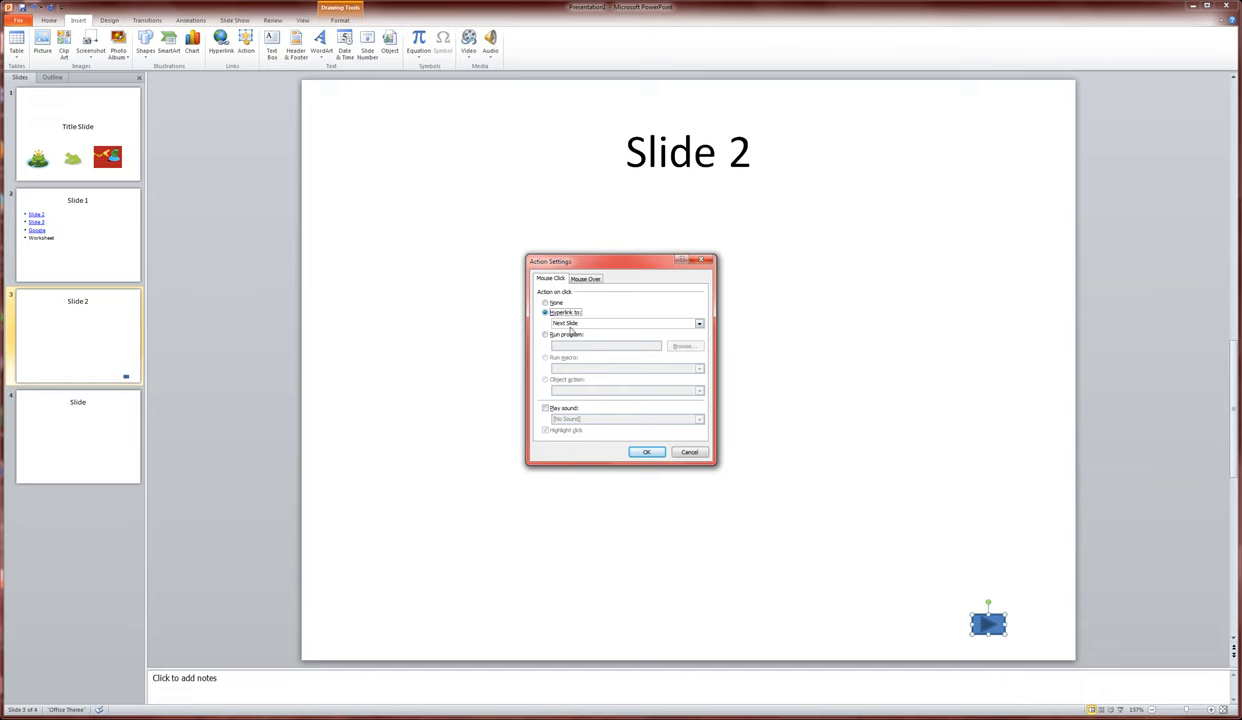
{"action": "mouse_move", "coordinate": [572, 331]}
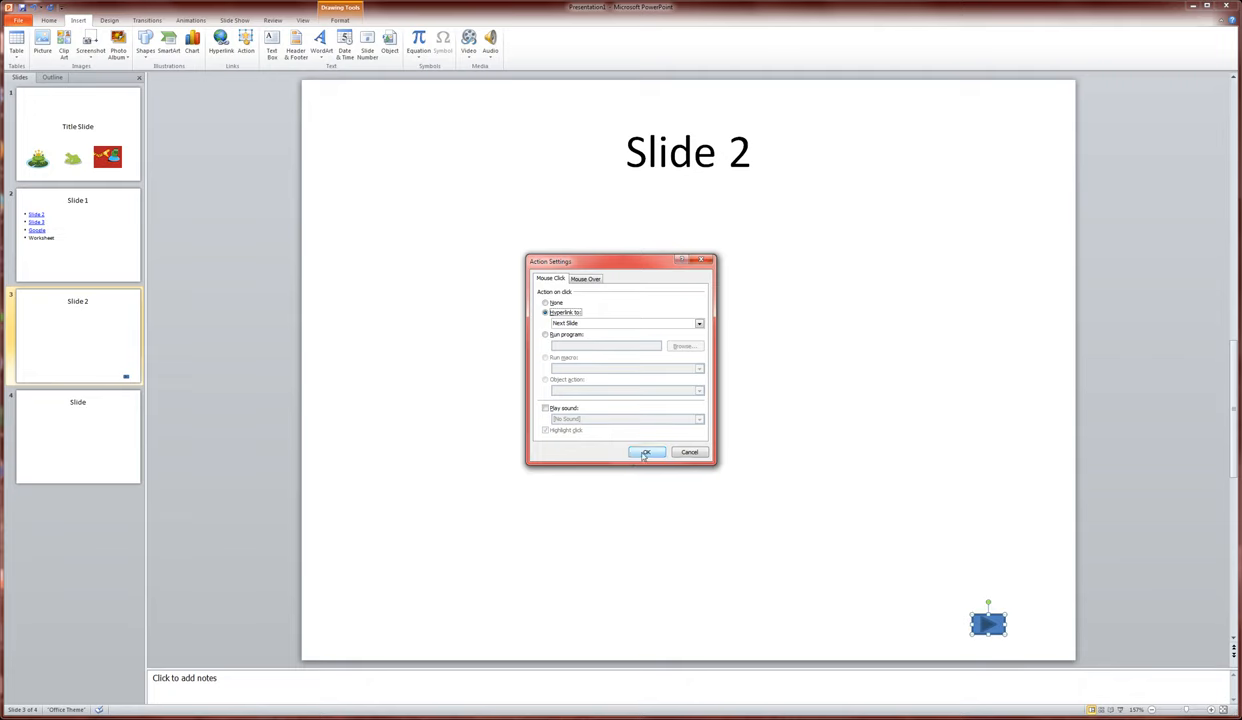
{"action": "left_click", "coordinate": [645, 452]}
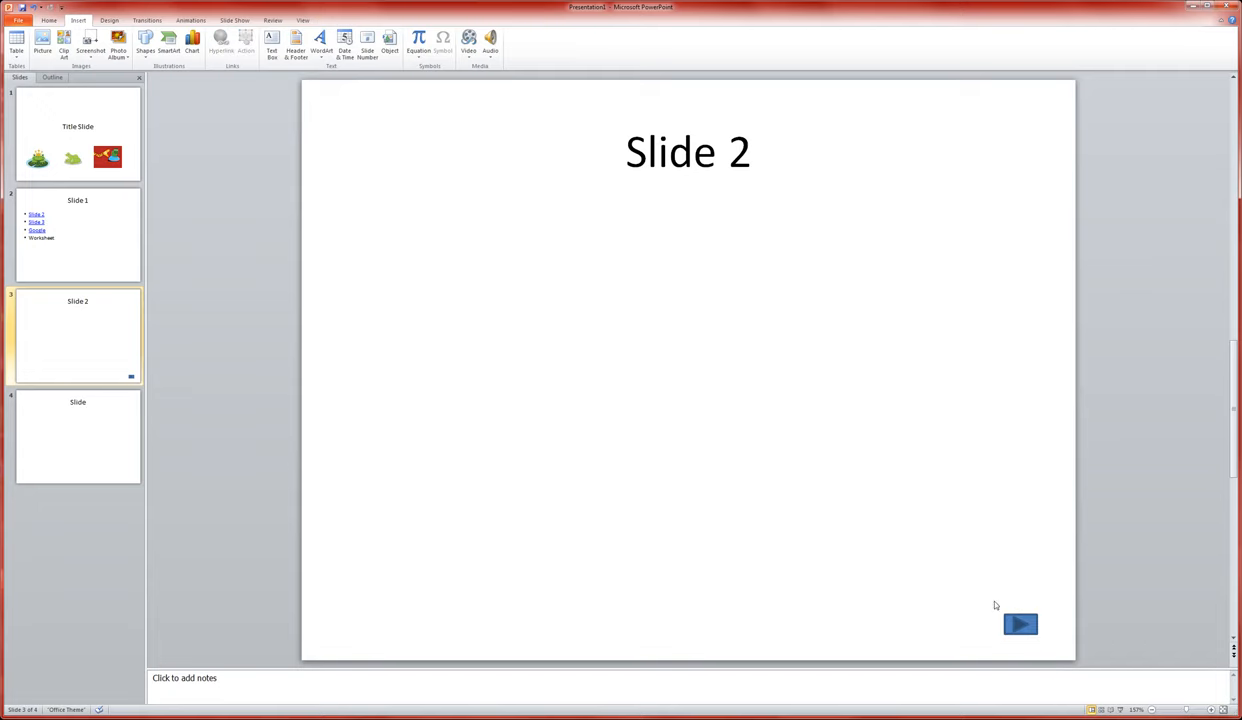
Step: Apply a Shape Style to the forward button, then use Shape Fill for a grey look
{"action": "left_click", "coordinate": [1021, 623]}
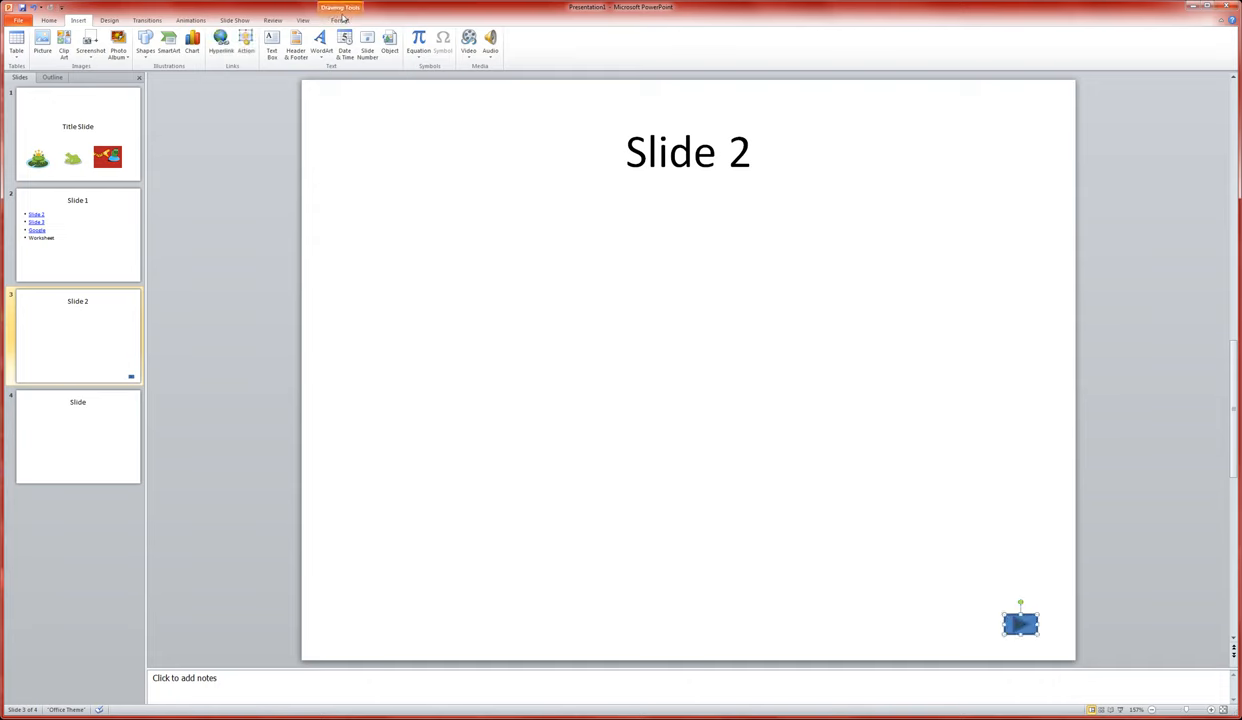
{"action": "left_click", "coordinate": [340, 20]}
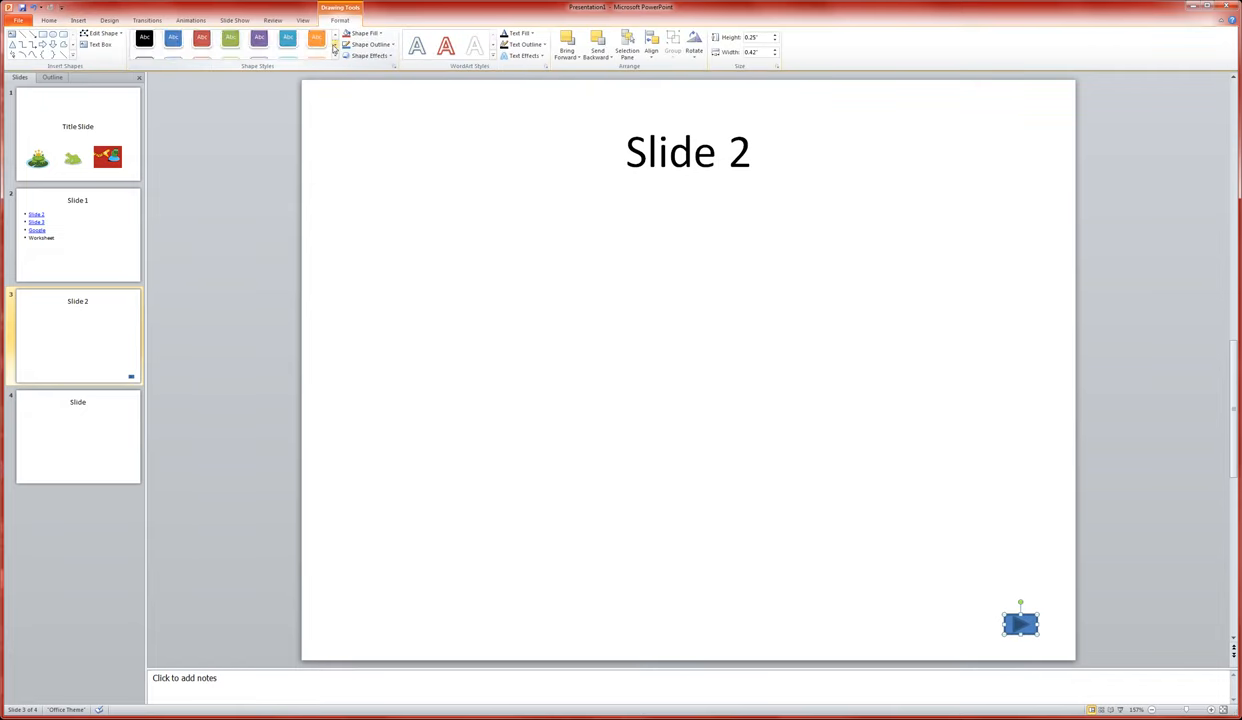
{"action": "left_click", "coordinate": [316, 44]}
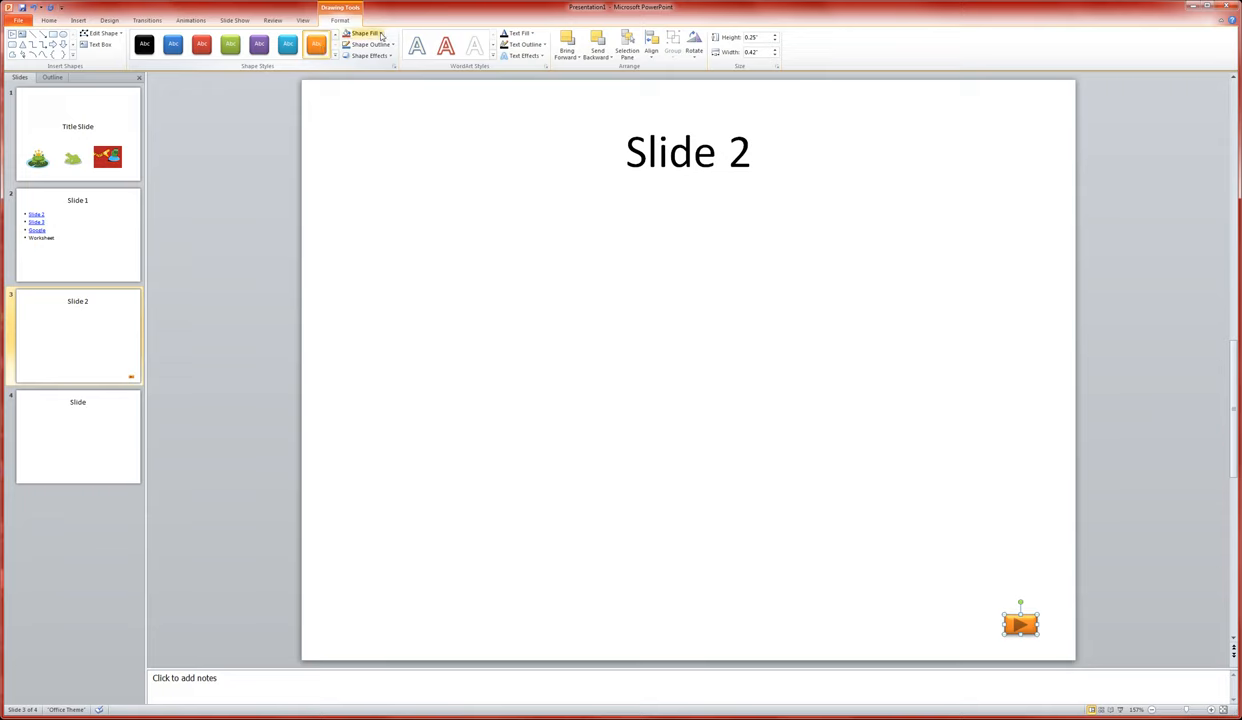
{"action": "left_click", "coordinate": [364, 33]}
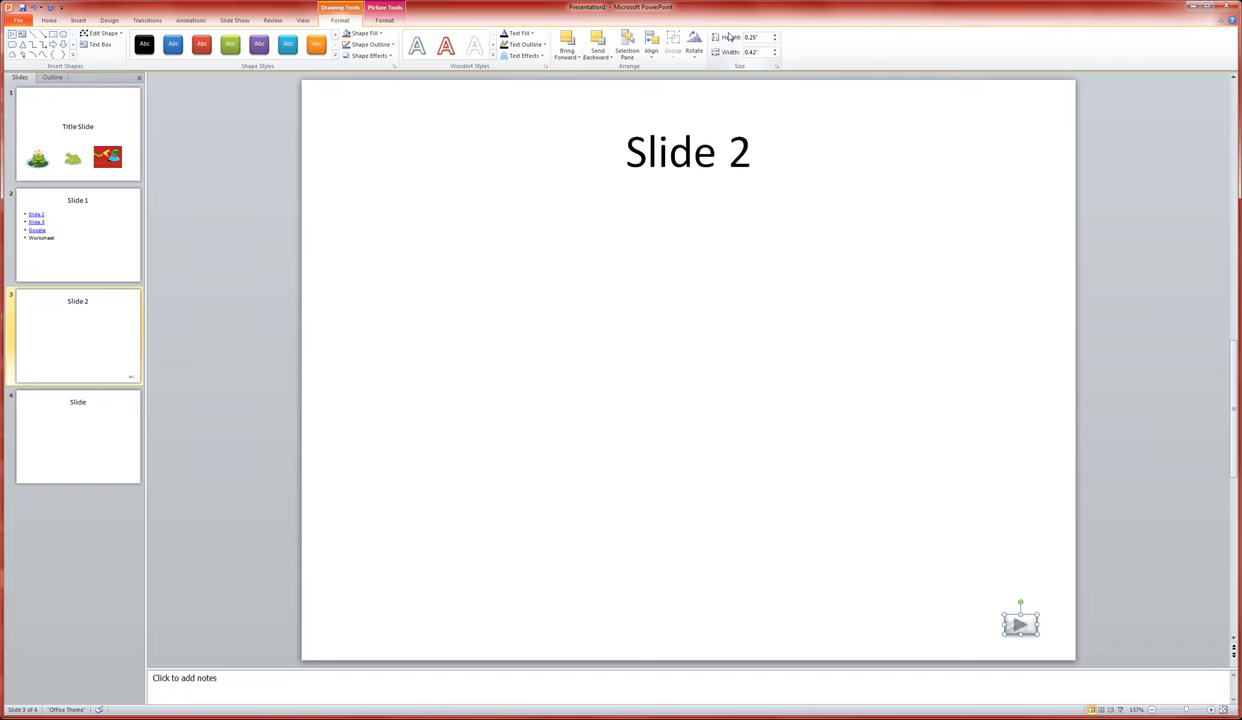
{"action": "mouse_move", "coordinate": [730, 52]}
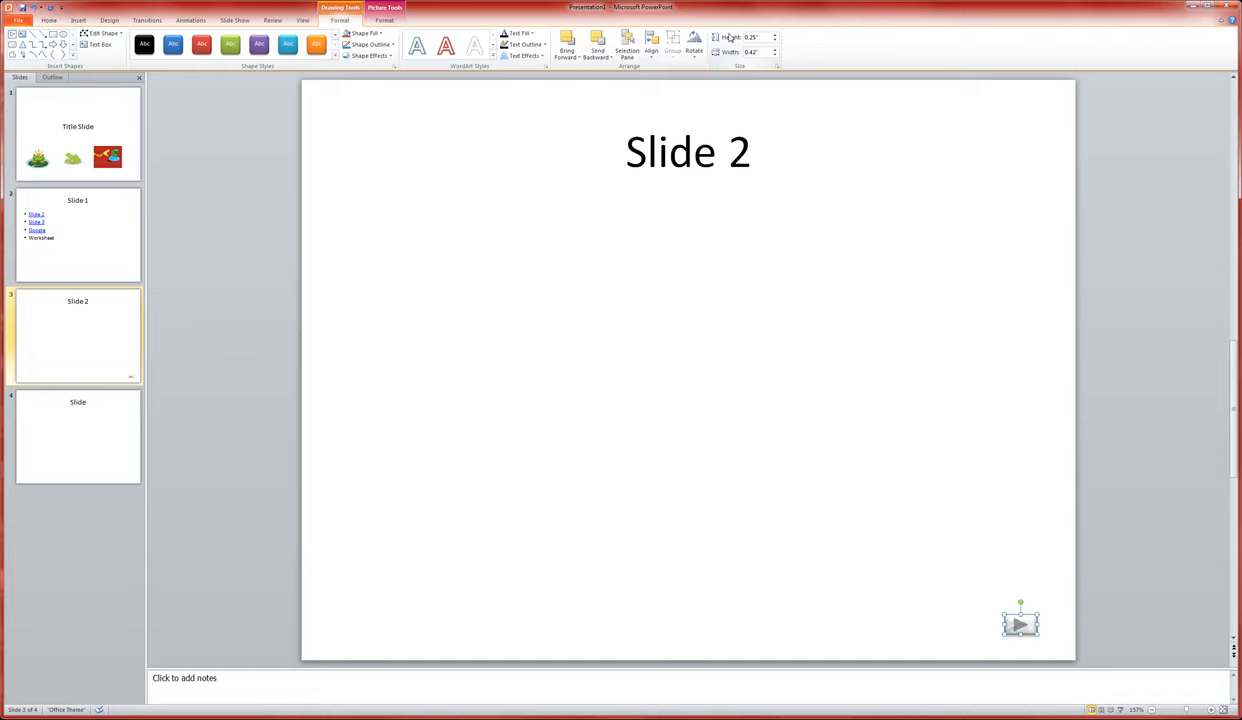
{"action": "mouse_move", "coordinate": [770, 52]}
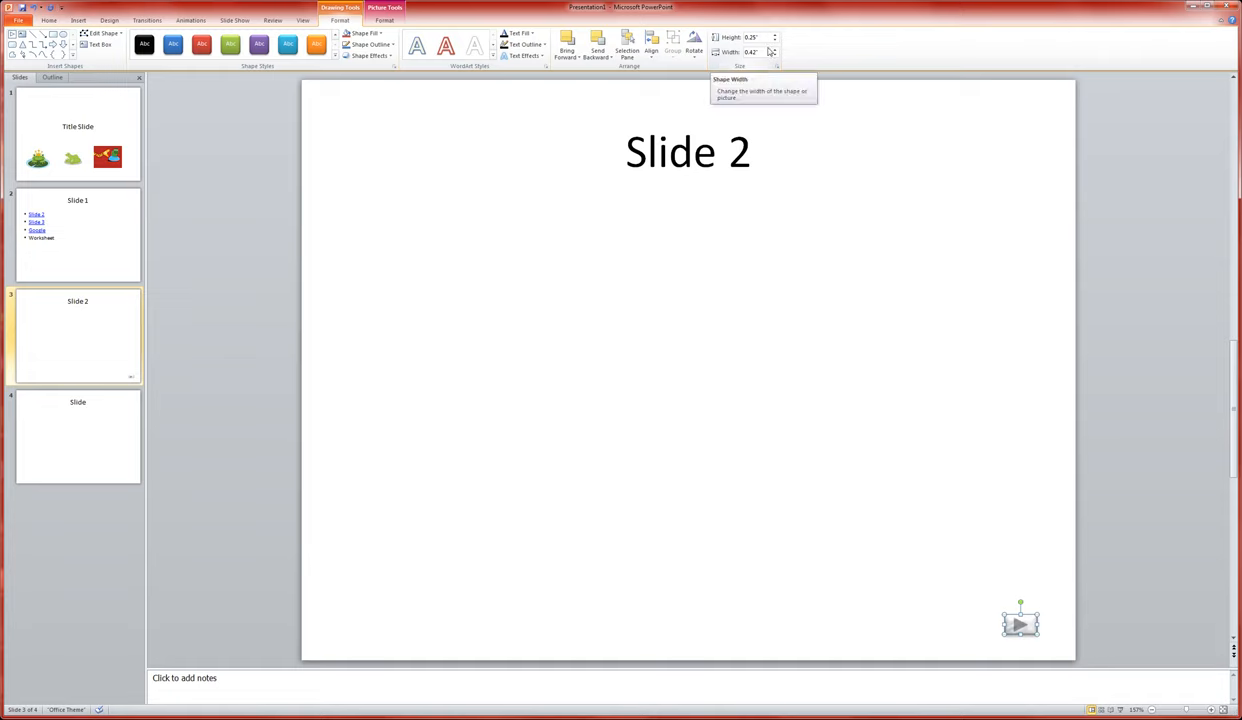
{"action": "mouse_move", "coordinate": [385, 120]}
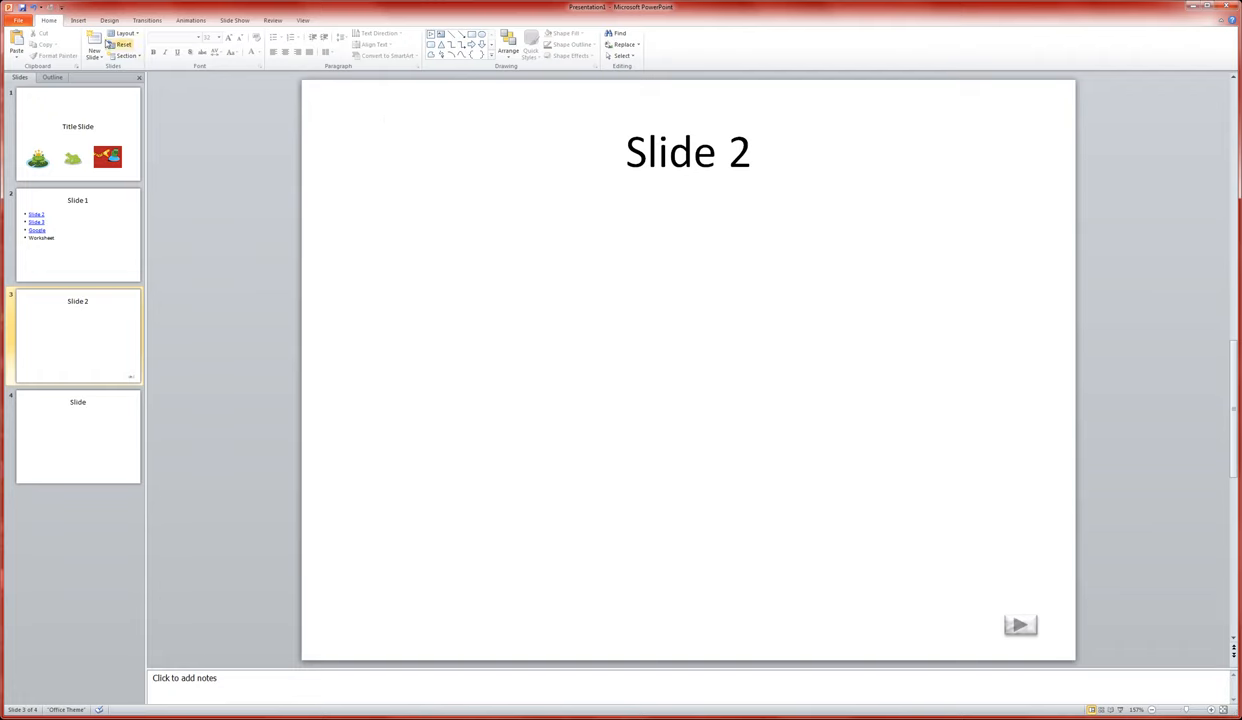
Step: Insert an Action Button: Back or Previous left of the forward button, linked to Previous Slide
{"action": "left_click", "coordinate": [78, 20]}
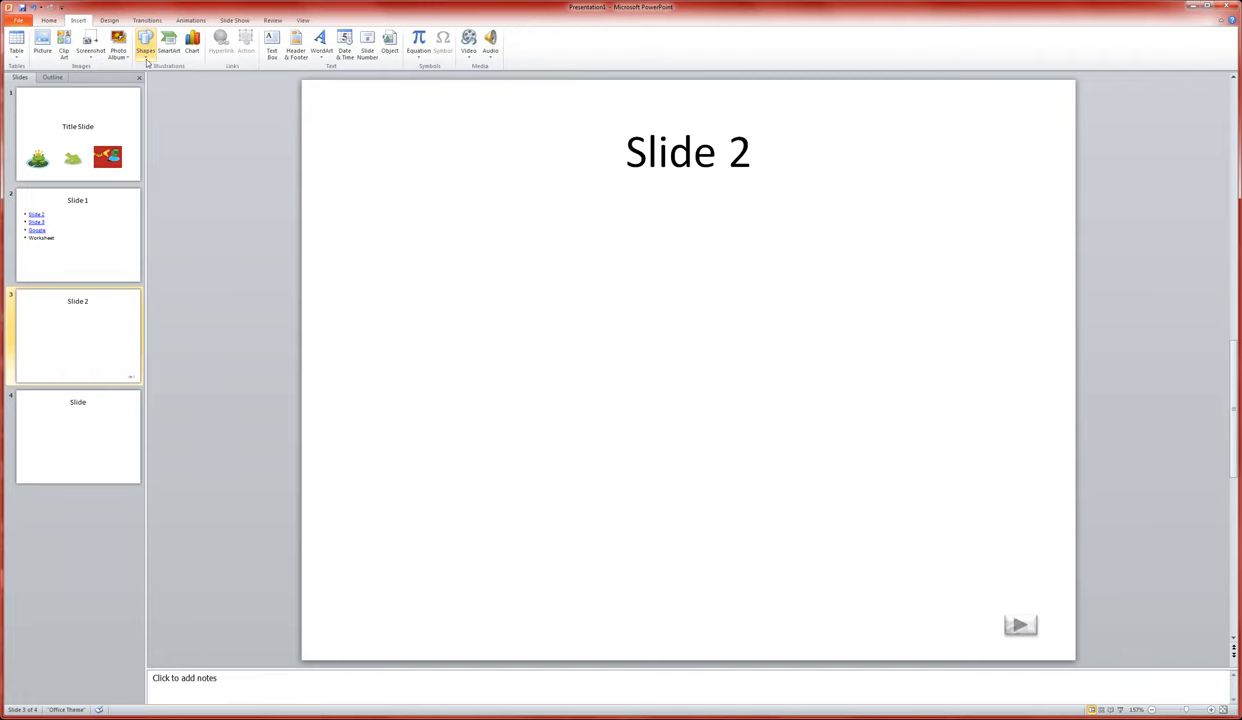
{"action": "left_click", "coordinate": [145, 45]}
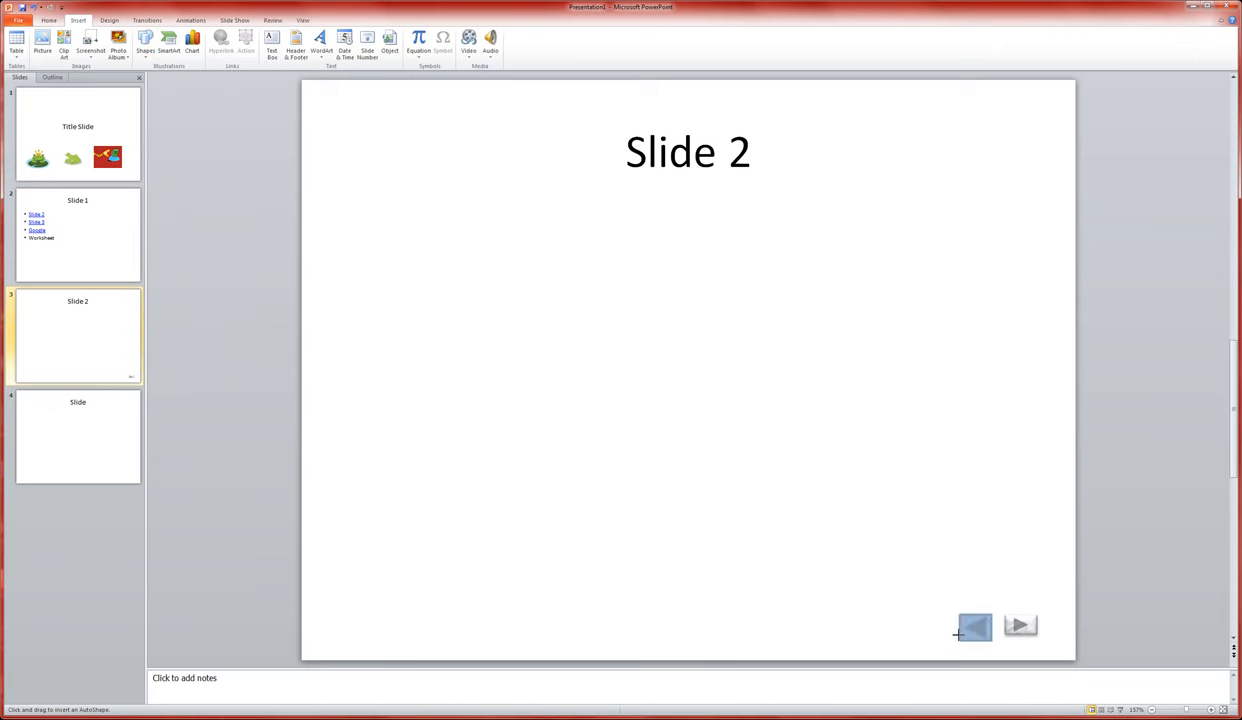
{"action": "left_click", "coordinate": [245, 40]}
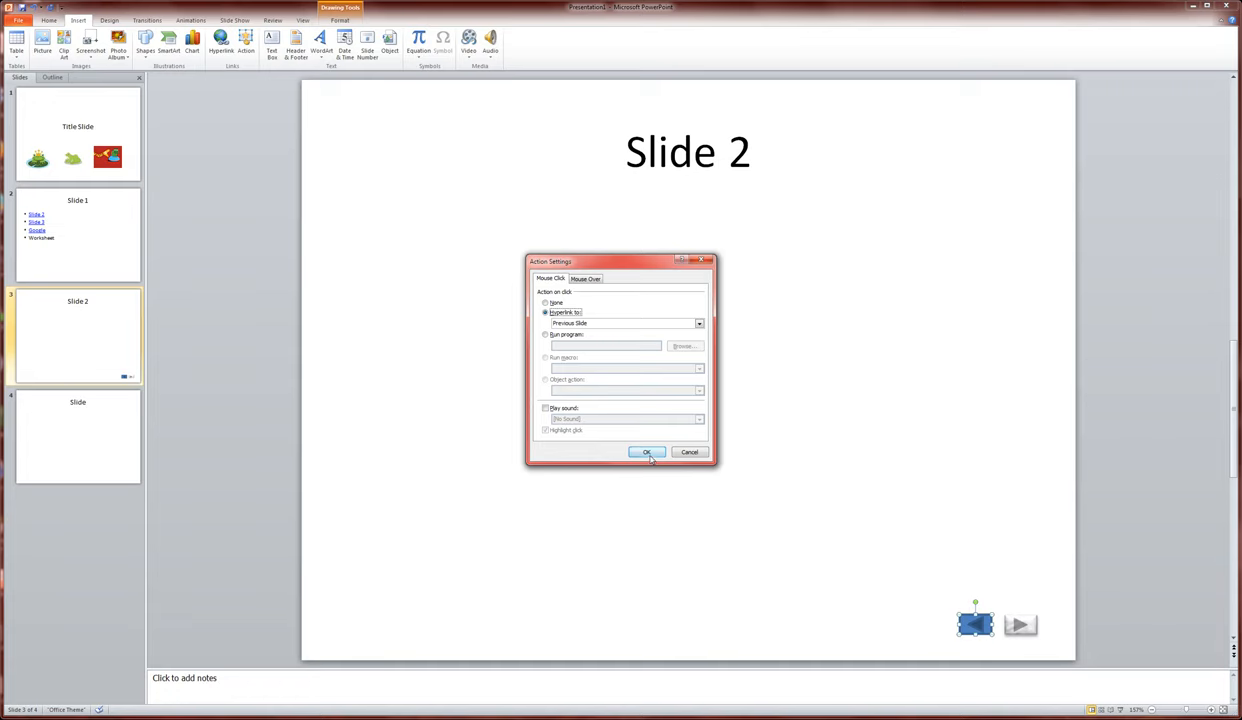
{"action": "left_click", "coordinate": [646, 452]}
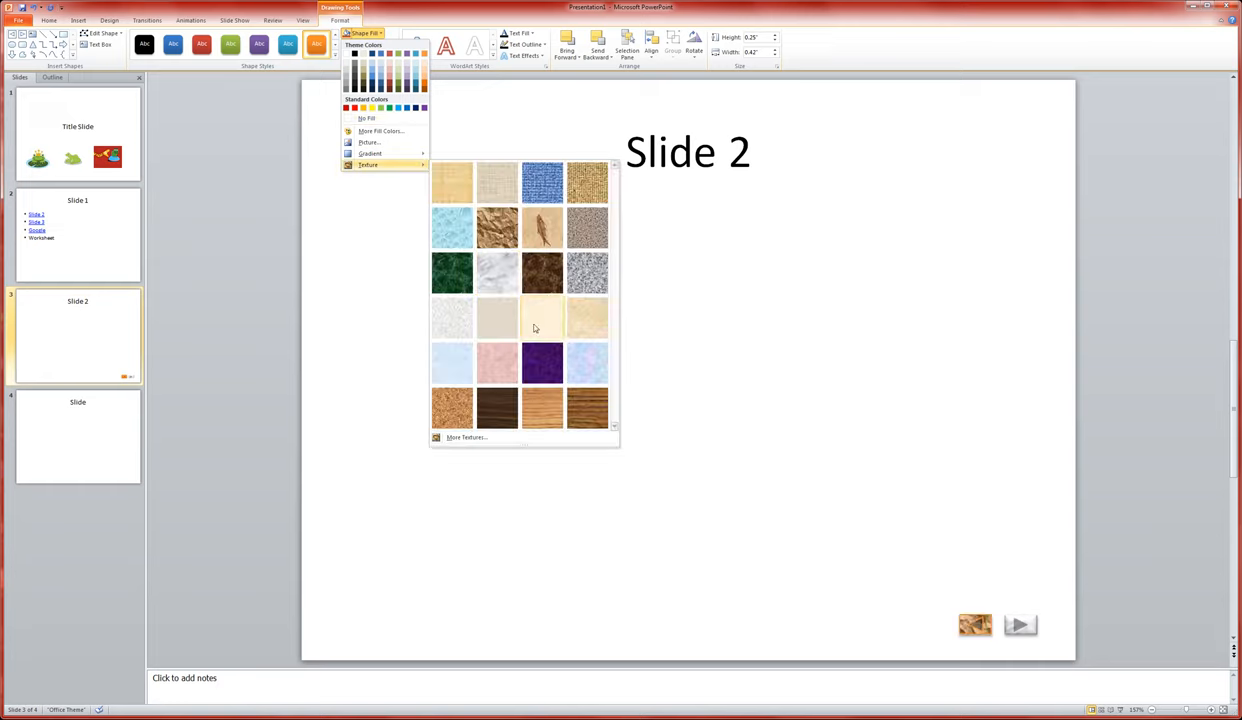
Step: Give the back button the forward button's grey fill, then copy both buttons to the last slide
{"action": "left_click", "coordinate": [543, 318]}
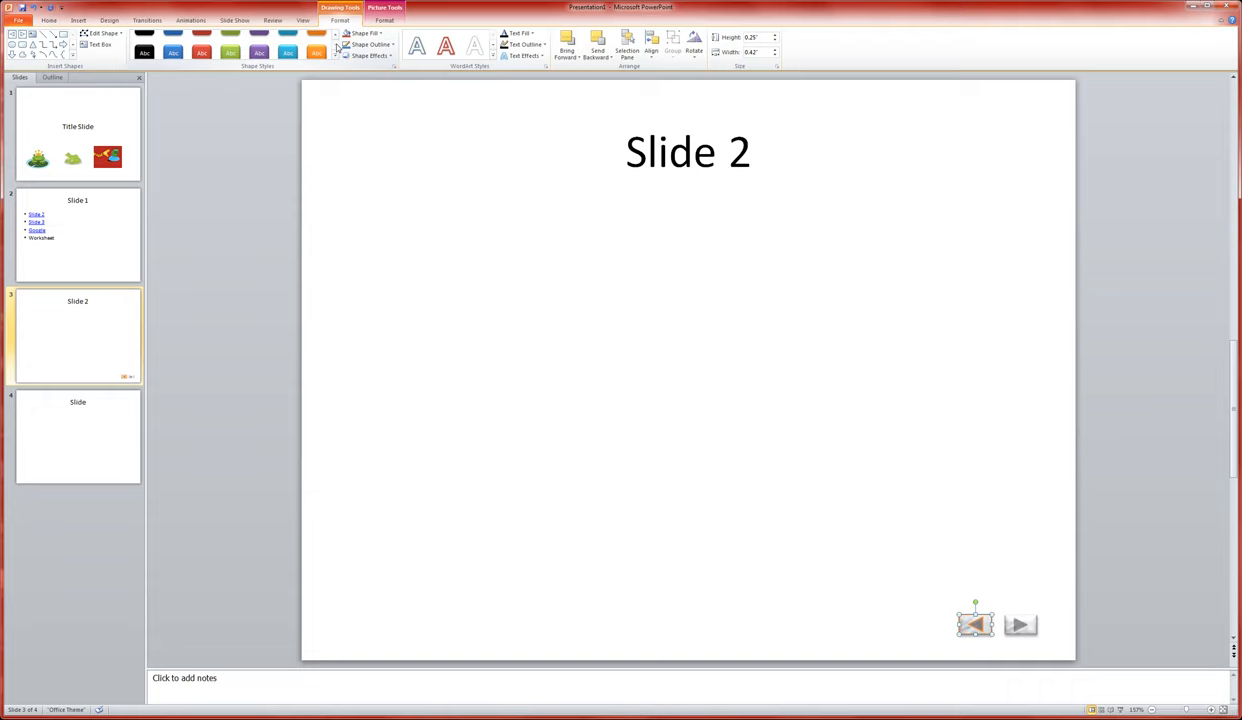
{"action": "left_click", "coordinate": [975, 624]}
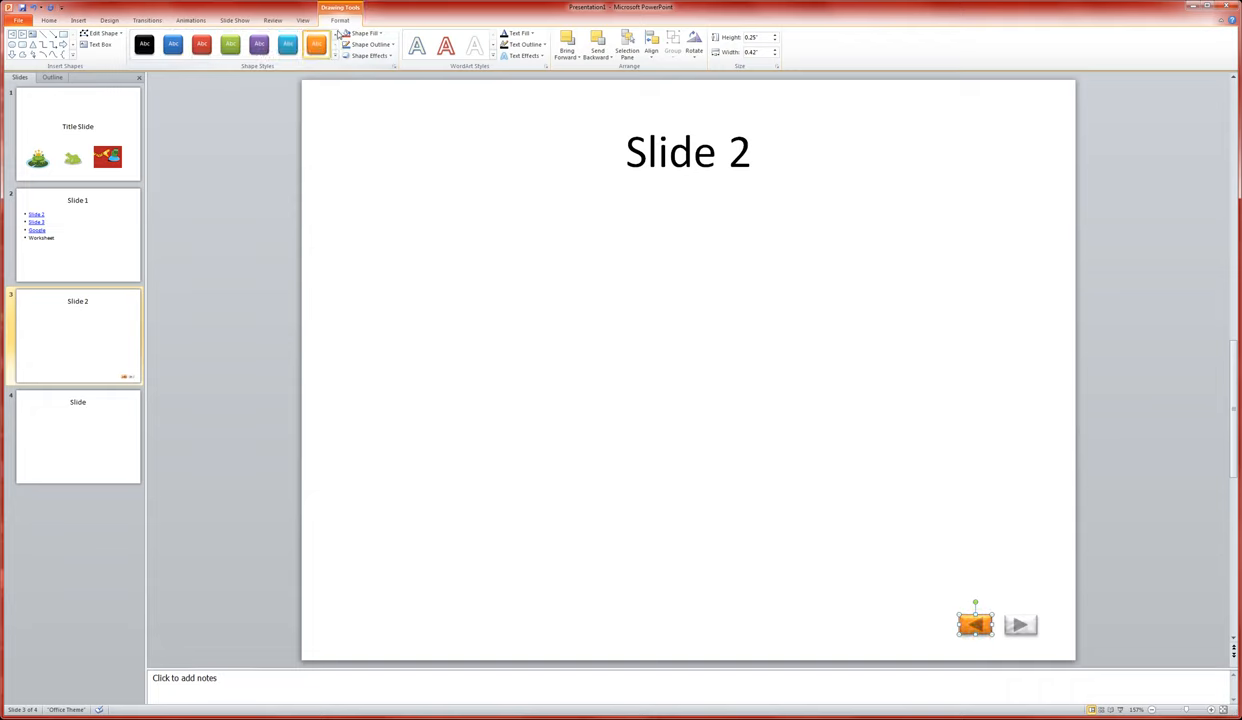
{"action": "left_click", "coordinate": [363, 33]}
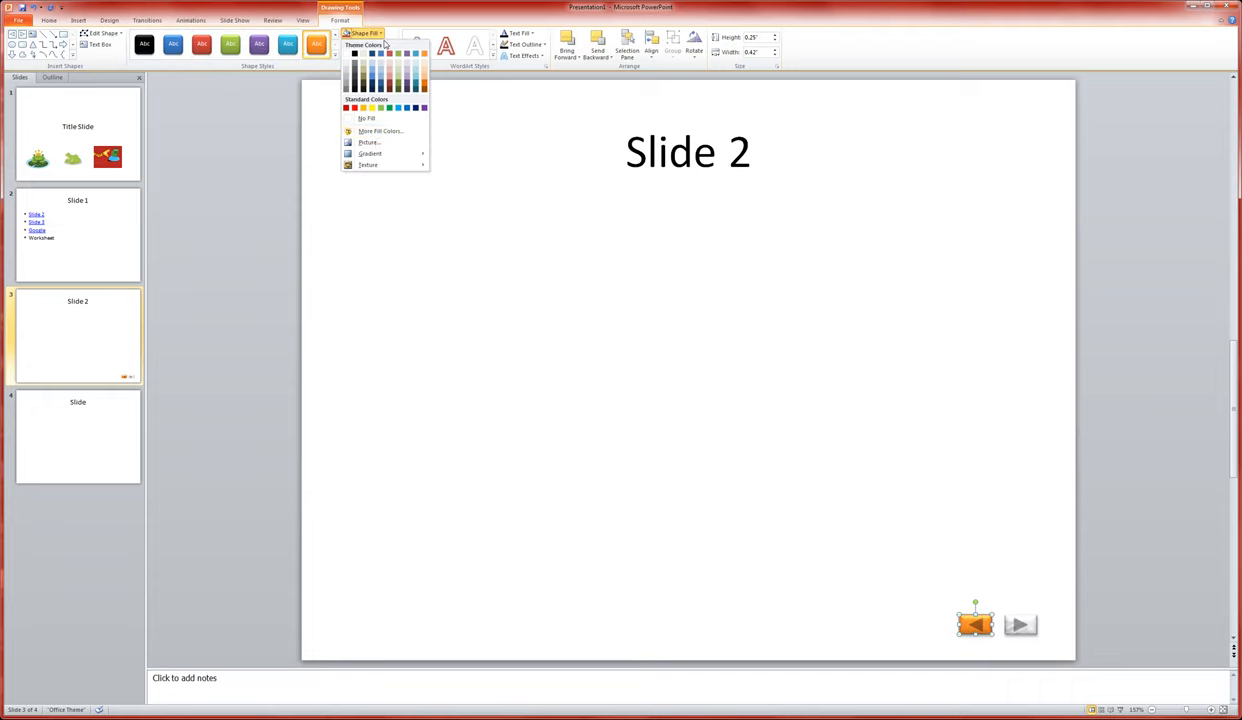
{"action": "left_click", "coordinate": [368, 164]}
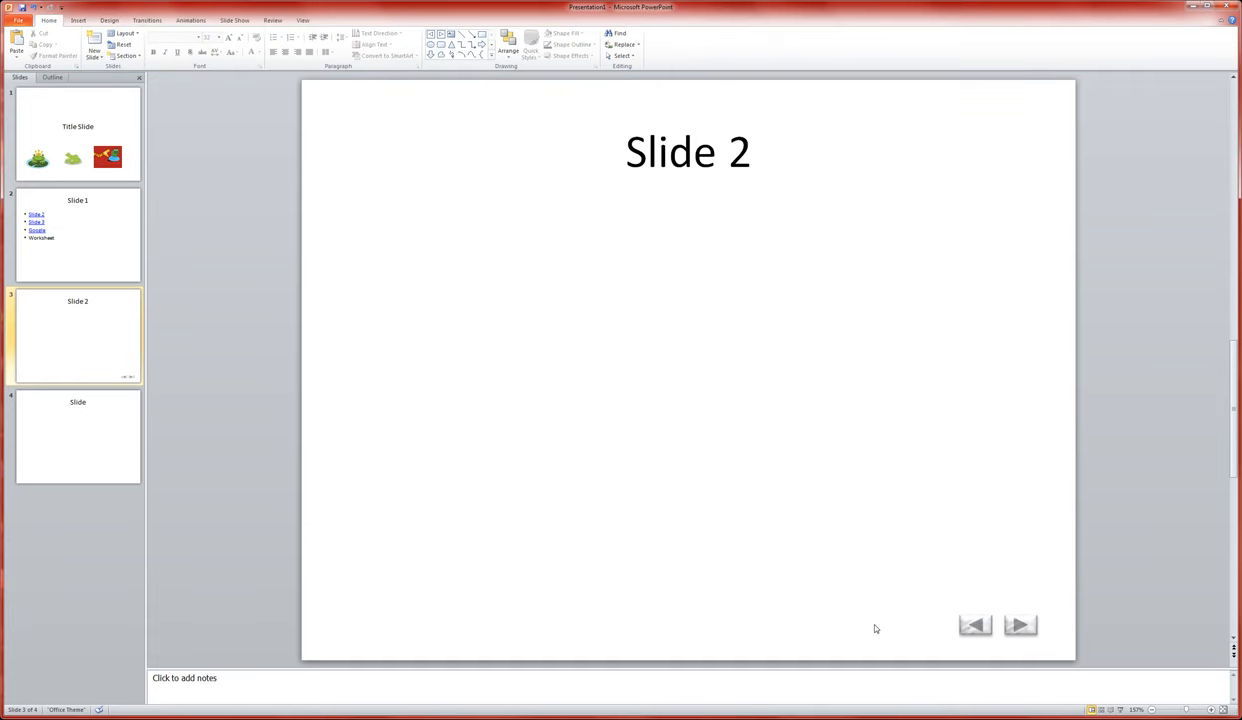
{"action": "mouse_move", "coordinate": [920, 607]}
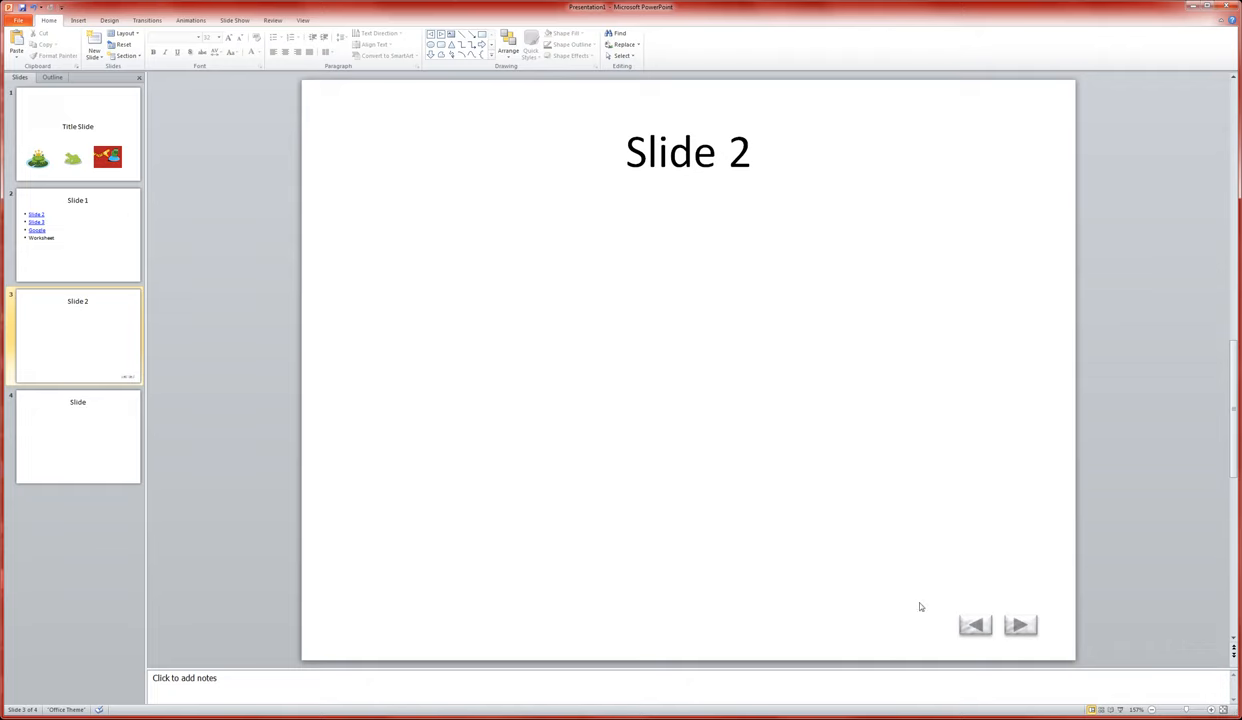
{"action": "mouse_move", "coordinate": [1021, 626]}
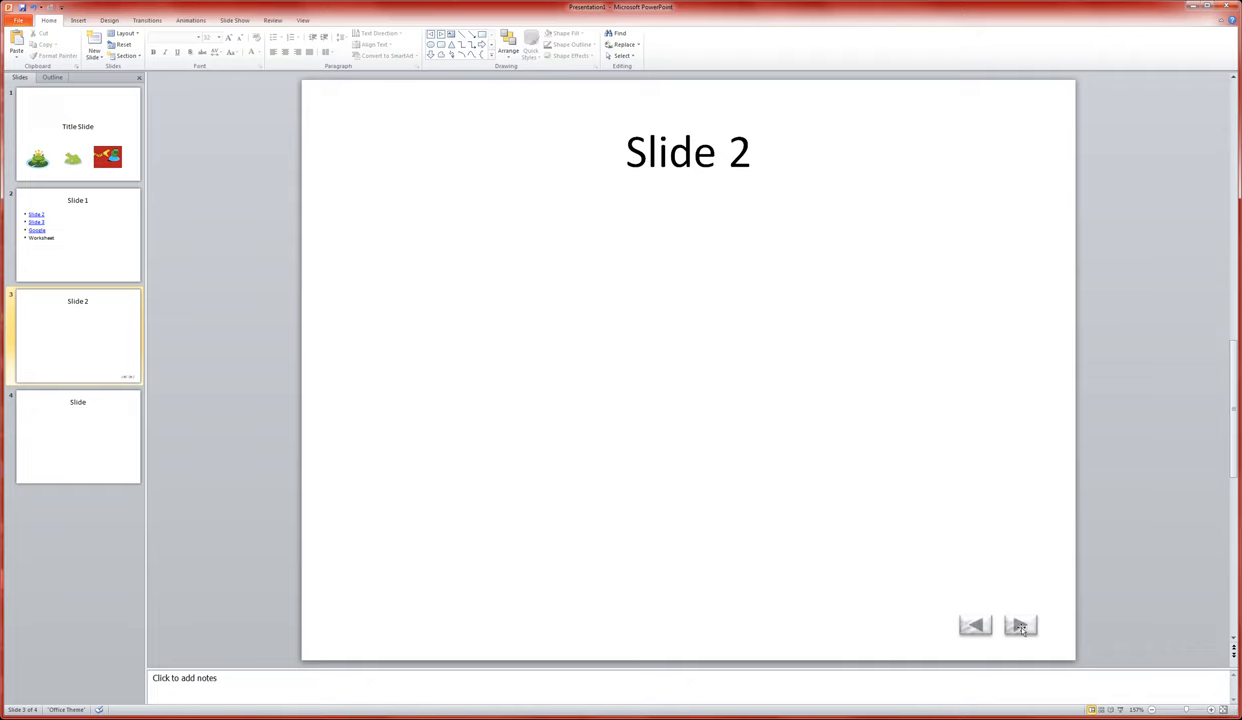
{"action": "left_click", "coordinate": [975, 624]}
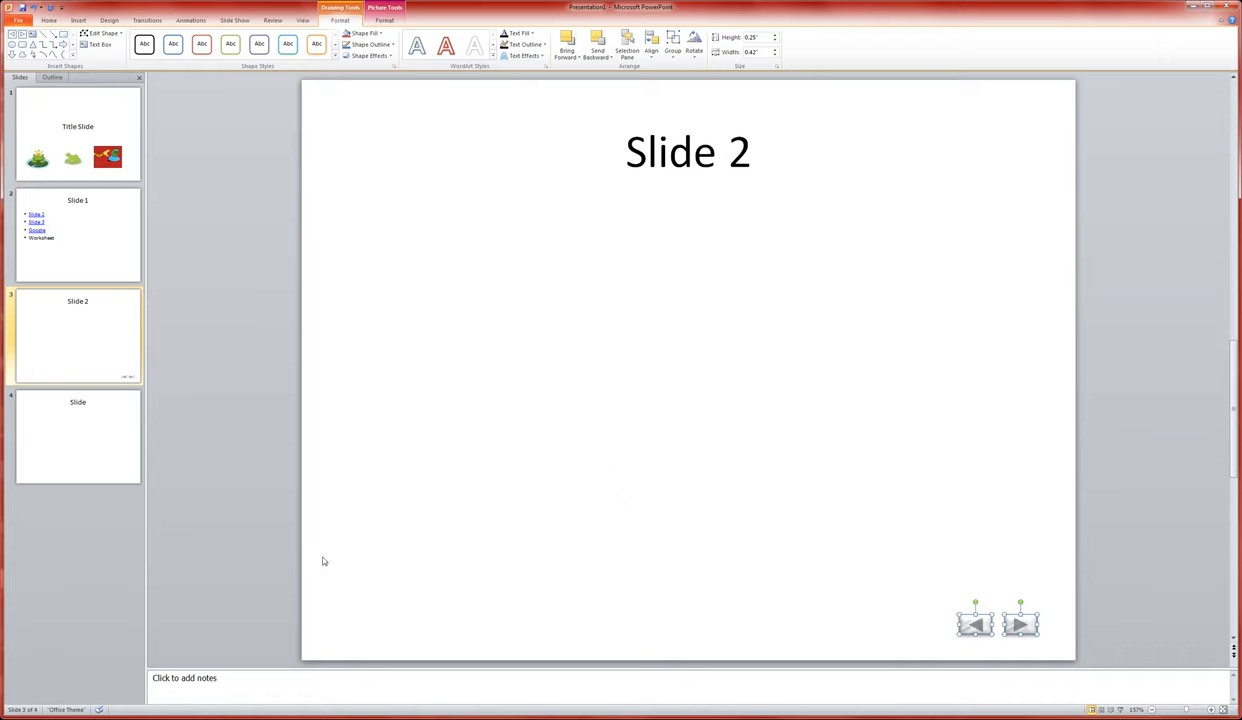
{"action": "mouse_move", "coordinate": [310, 291]}
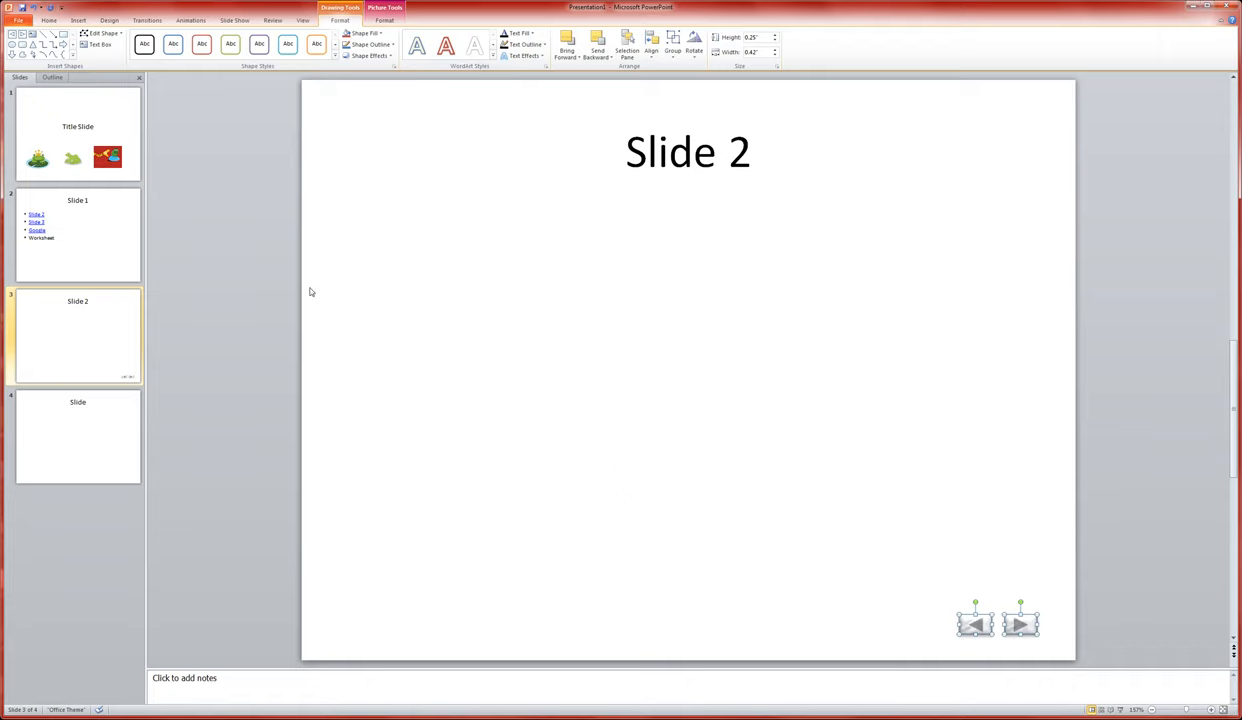
{"action": "left_click", "coordinate": [78, 235]}
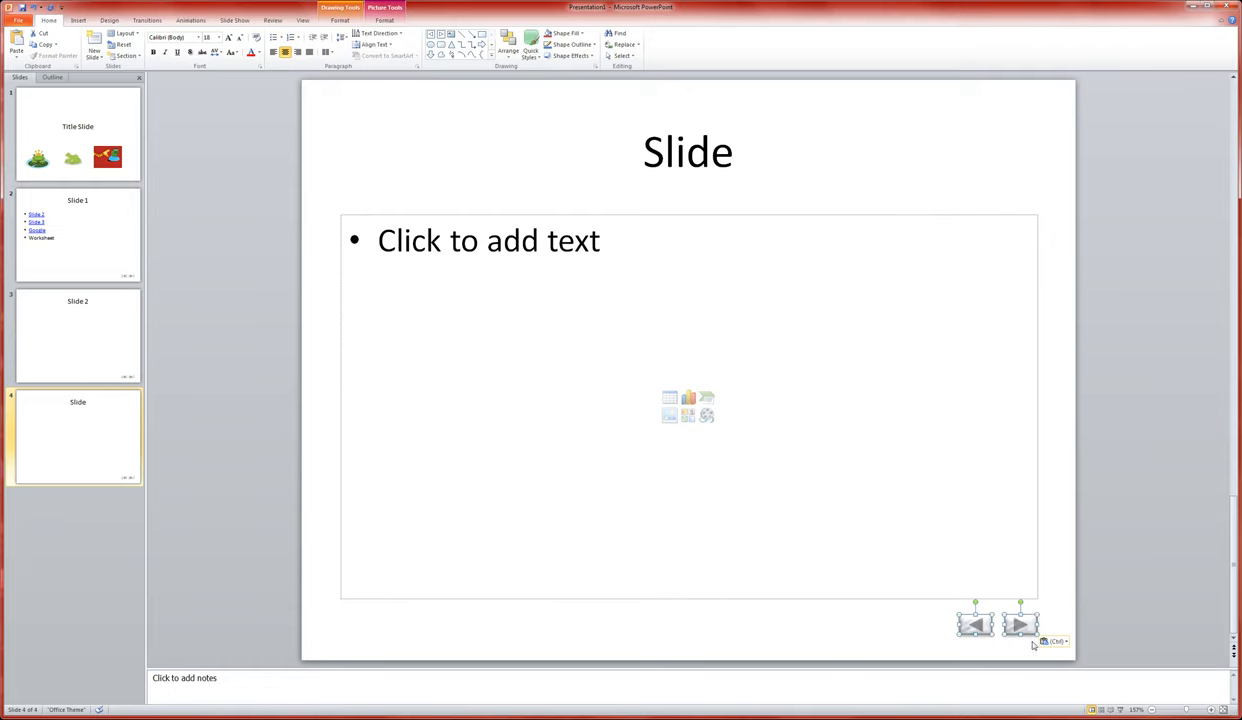
{"action": "mouse_move", "coordinate": [1028, 646]}
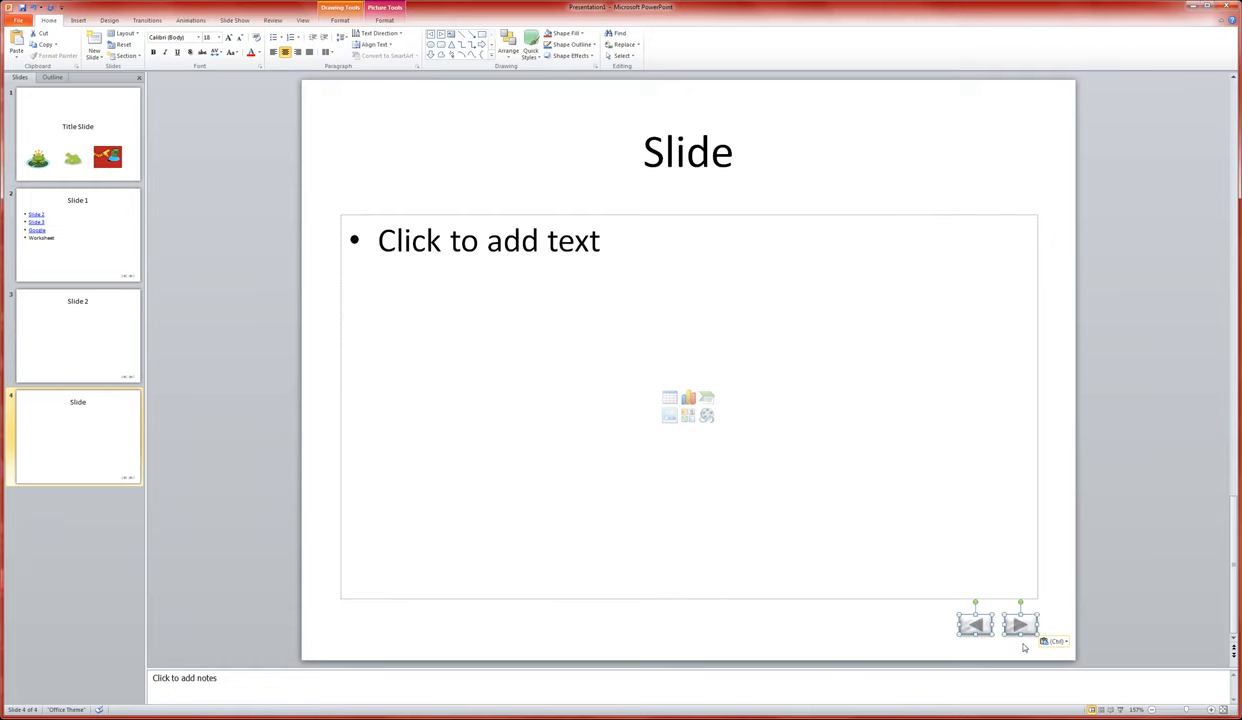
{"action": "mouse_move", "coordinate": [917, 647]}
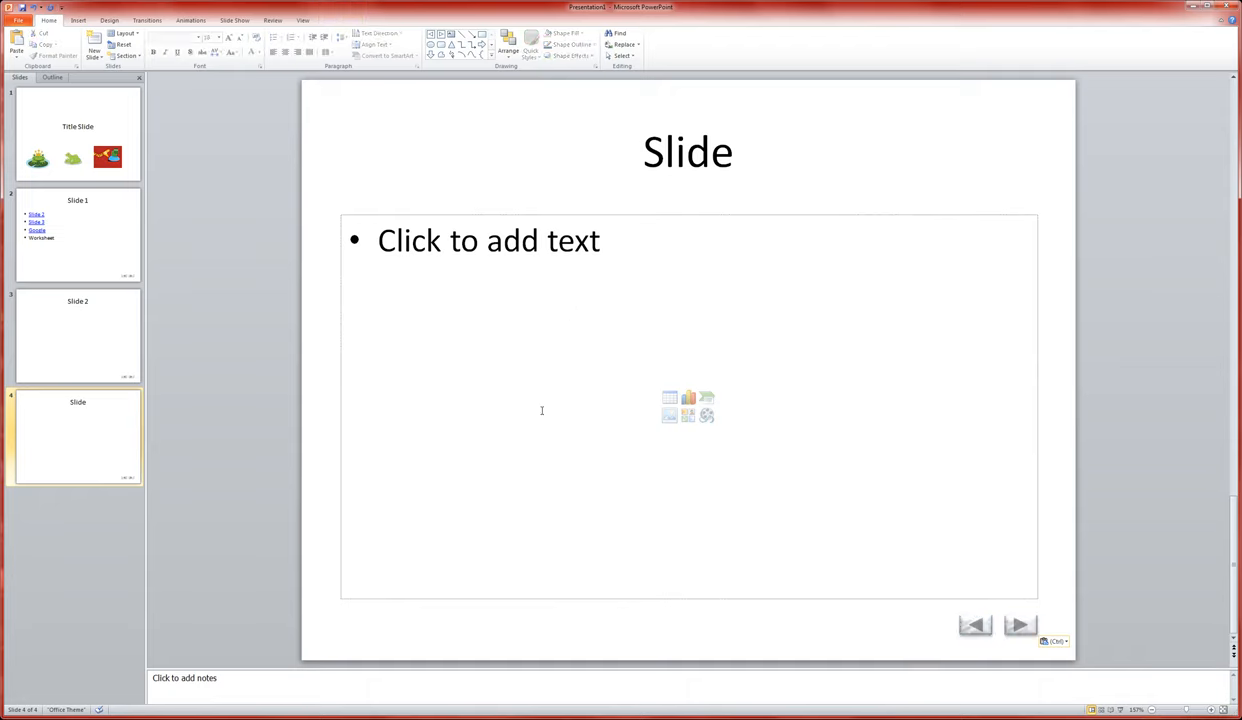
{"action": "mouse_move", "coordinate": [419, 644]}
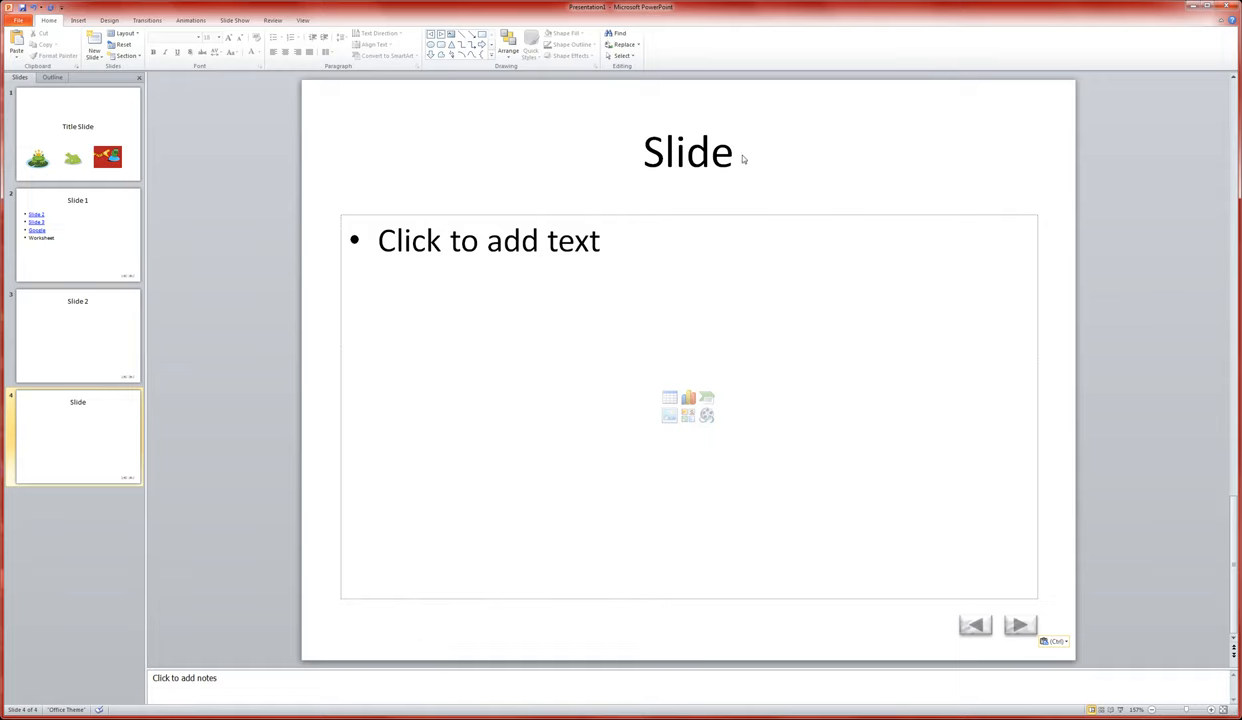
Step: Append ' 3' to the last slide's title so it reads 'Slide 3', deleting its Next button
{"action": "left_click", "coordinate": [745, 152]}
{"action": "type", "text": " 3"}
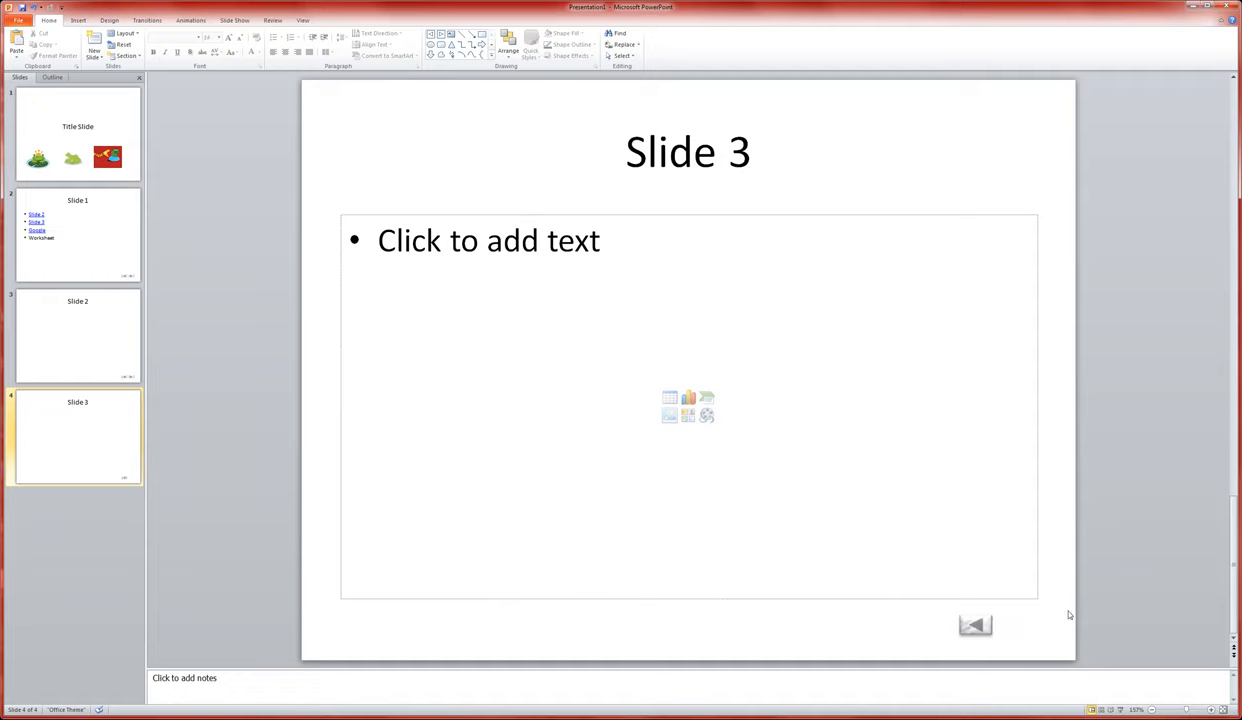
{"action": "mouse_move", "coordinate": [967, 633]}
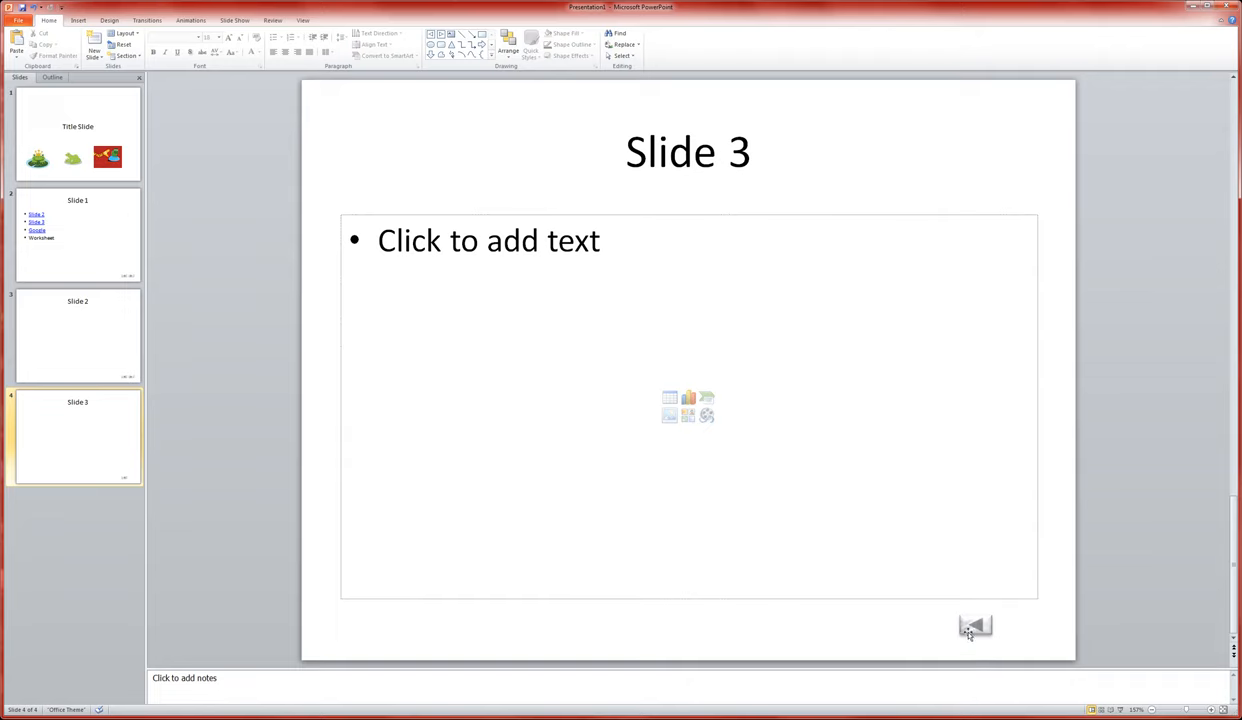
{"action": "mouse_move", "coordinate": [243, 254]}
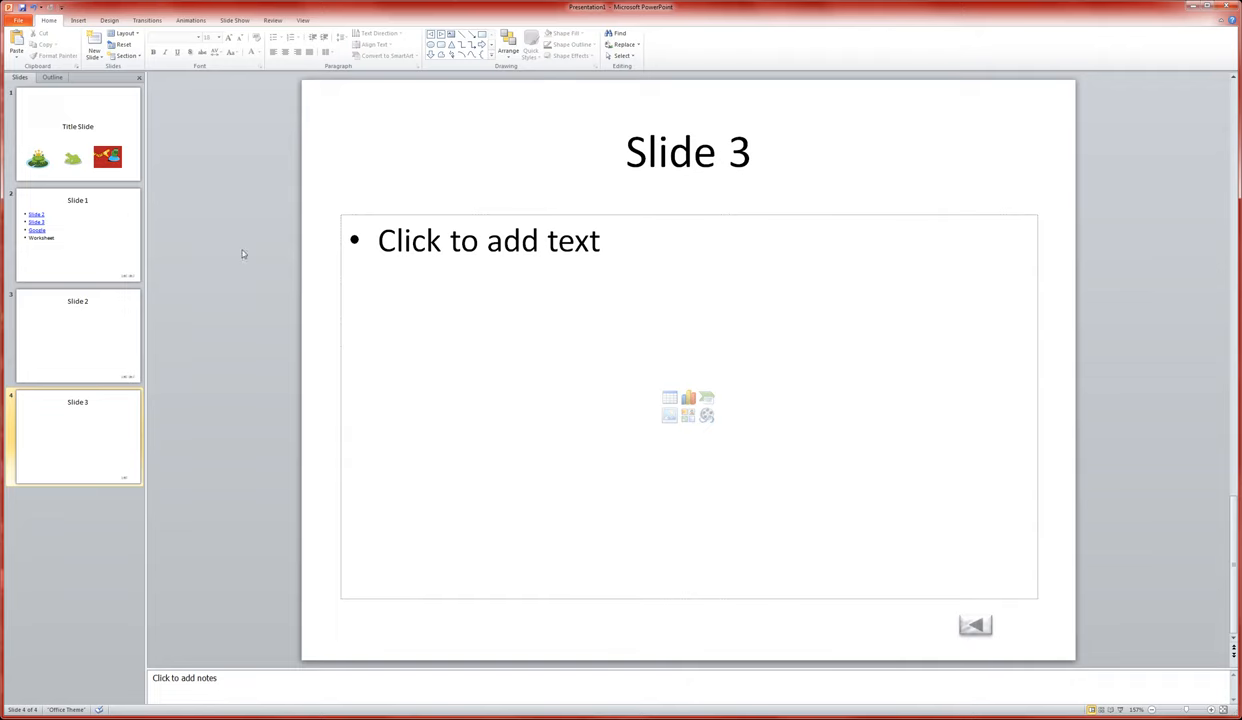
Step: Place a Home action button at Slide 3's top right, hyperlinked to First Slide
{"action": "left_click", "coordinate": [78, 20]}
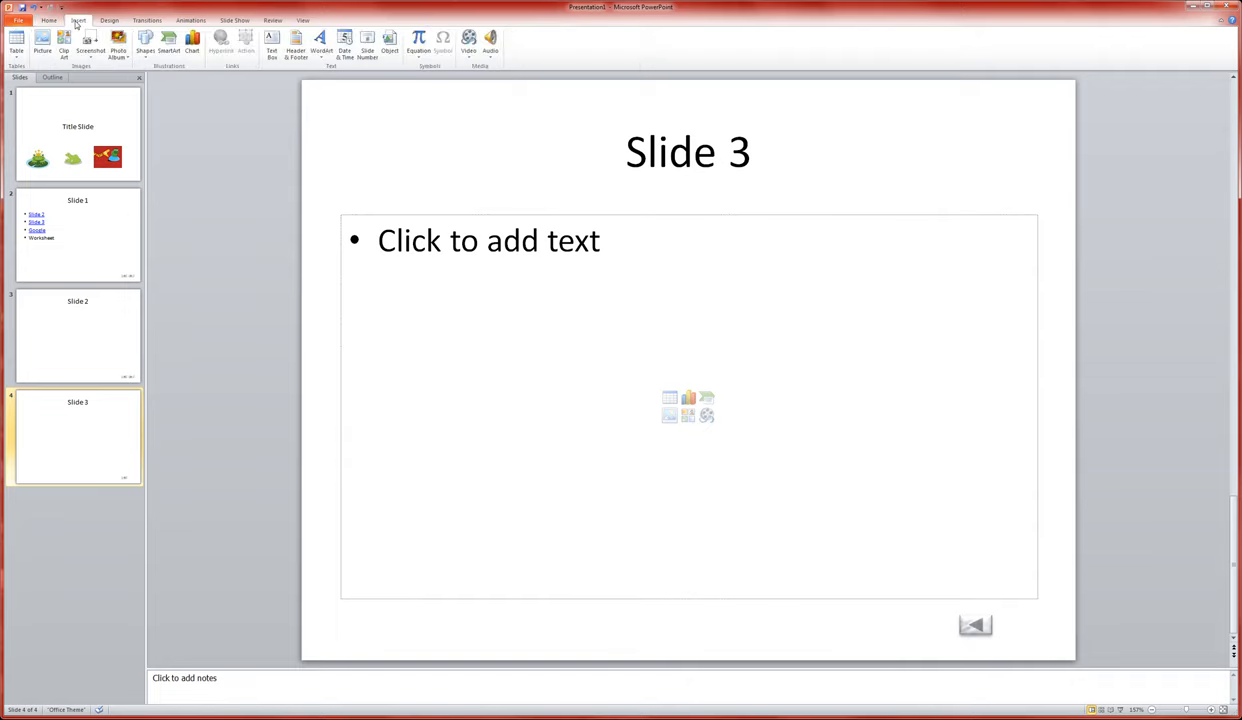
{"action": "left_click", "coordinate": [145, 42]}
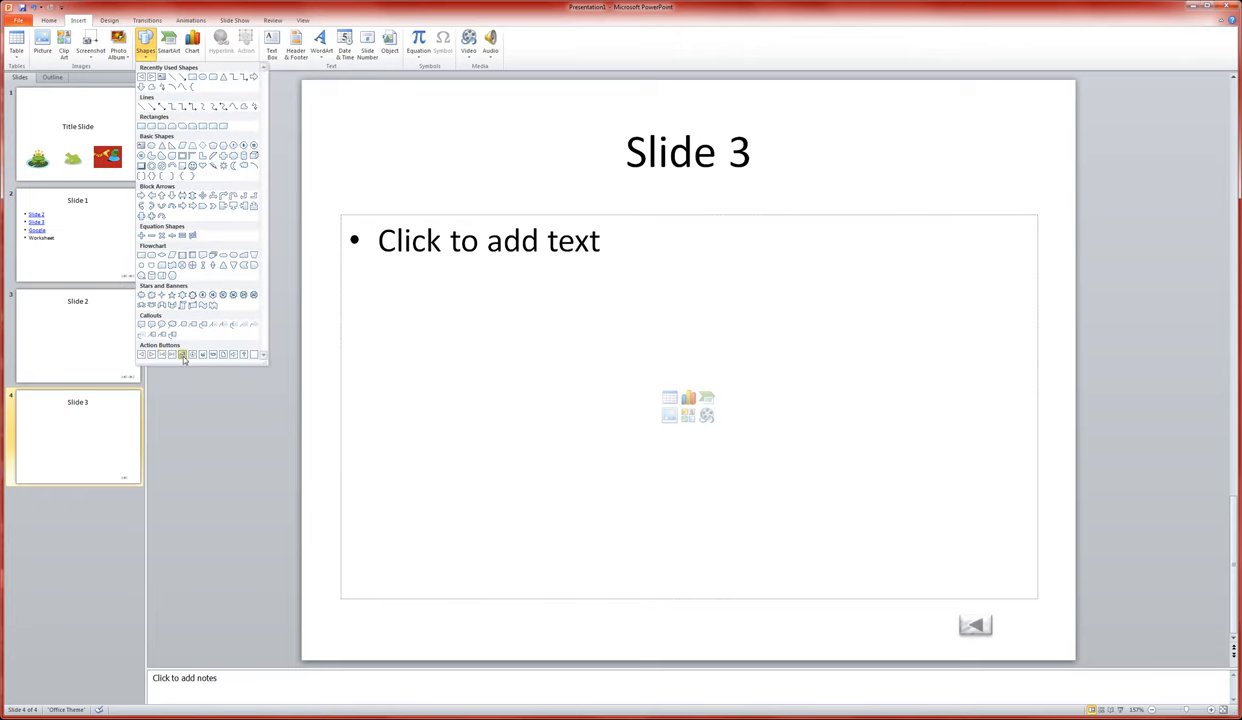
{"action": "mouse_move", "coordinate": [161, 356]}
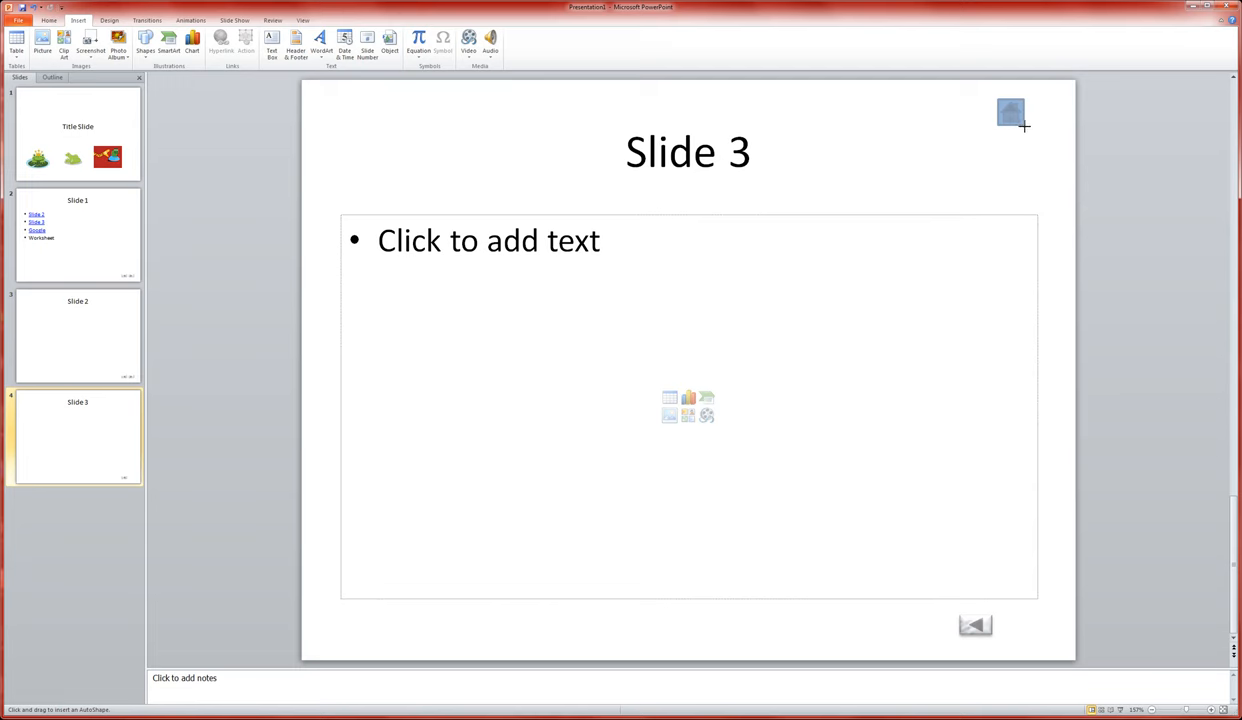
{"action": "left_click", "coordinate": [245, 40]}
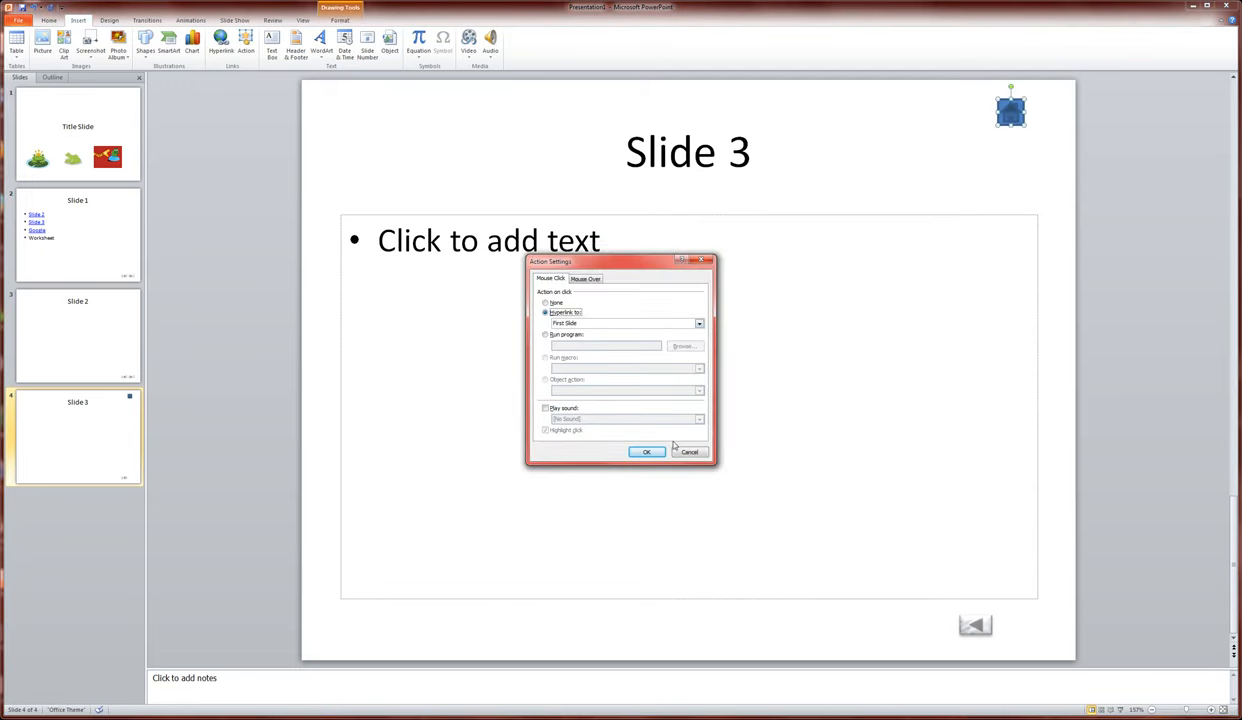
{"action": "mouse_move", "coordinate": [553, 324]}
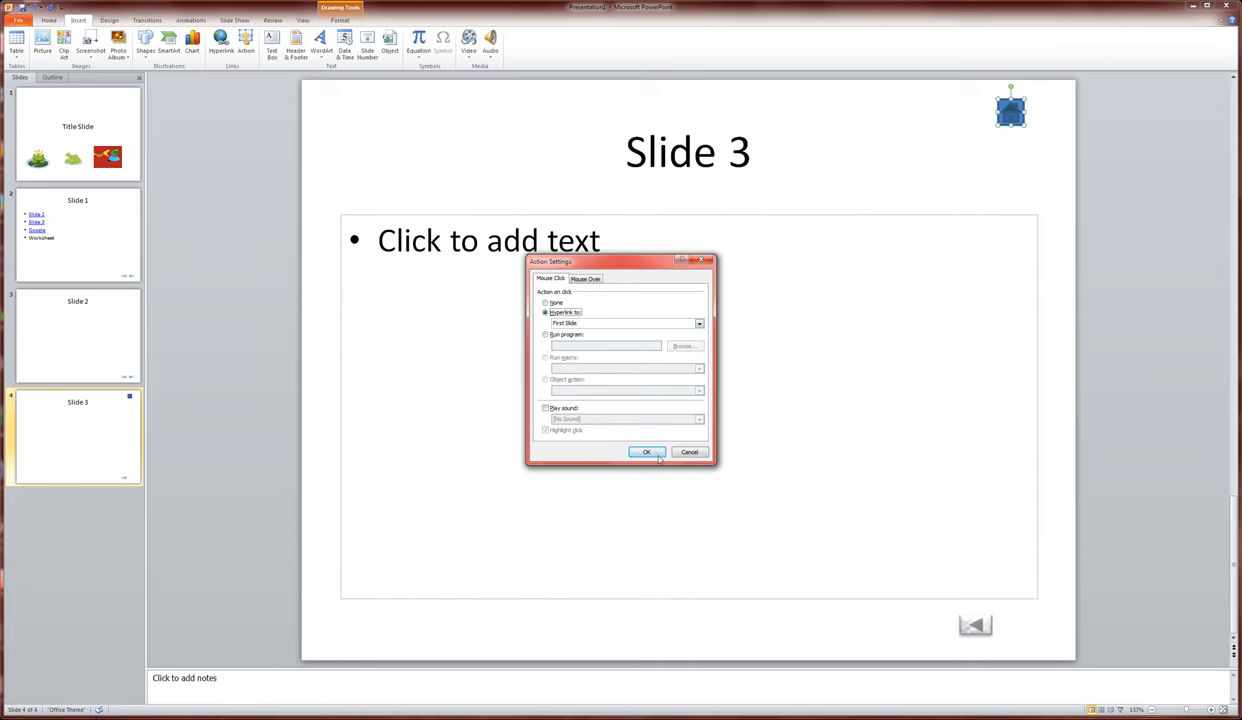
{"action": "left_click", "coordinate": [646, 452]}
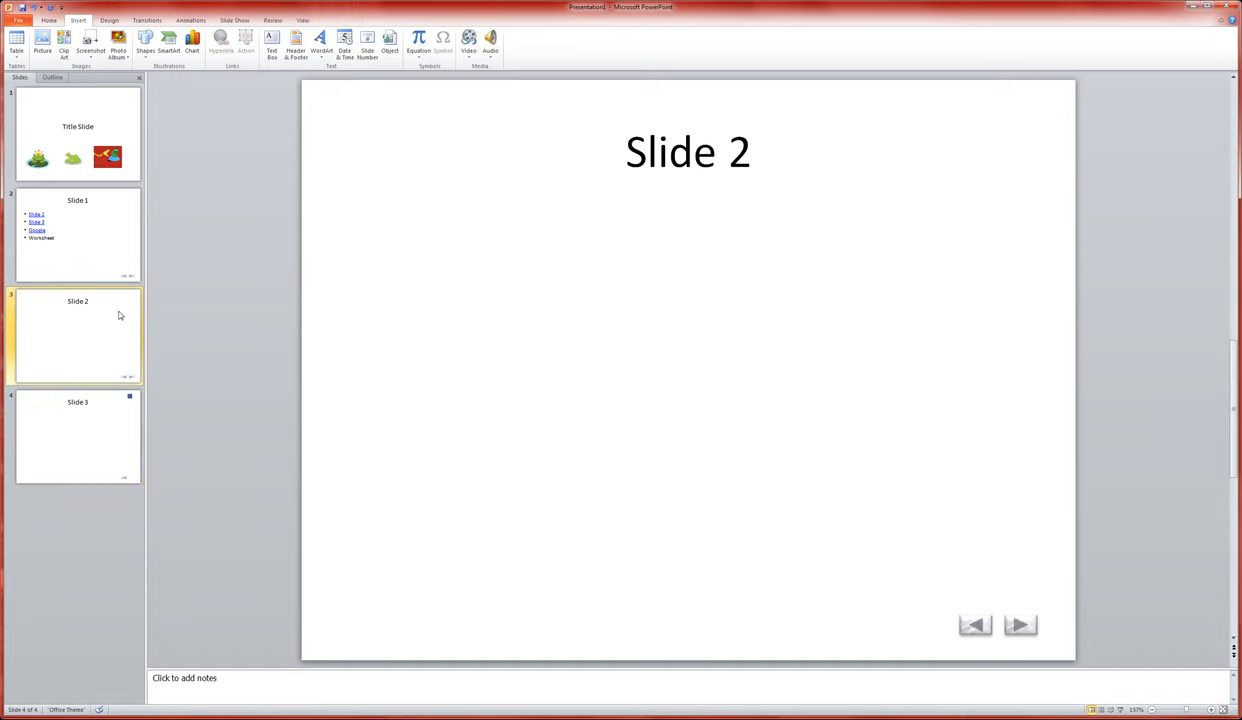
Step: Paste the copied Home button onto Slide 1 and Slide 2 via their thumbnails
{"action": "left_click", "coordinate": [78, 235]}
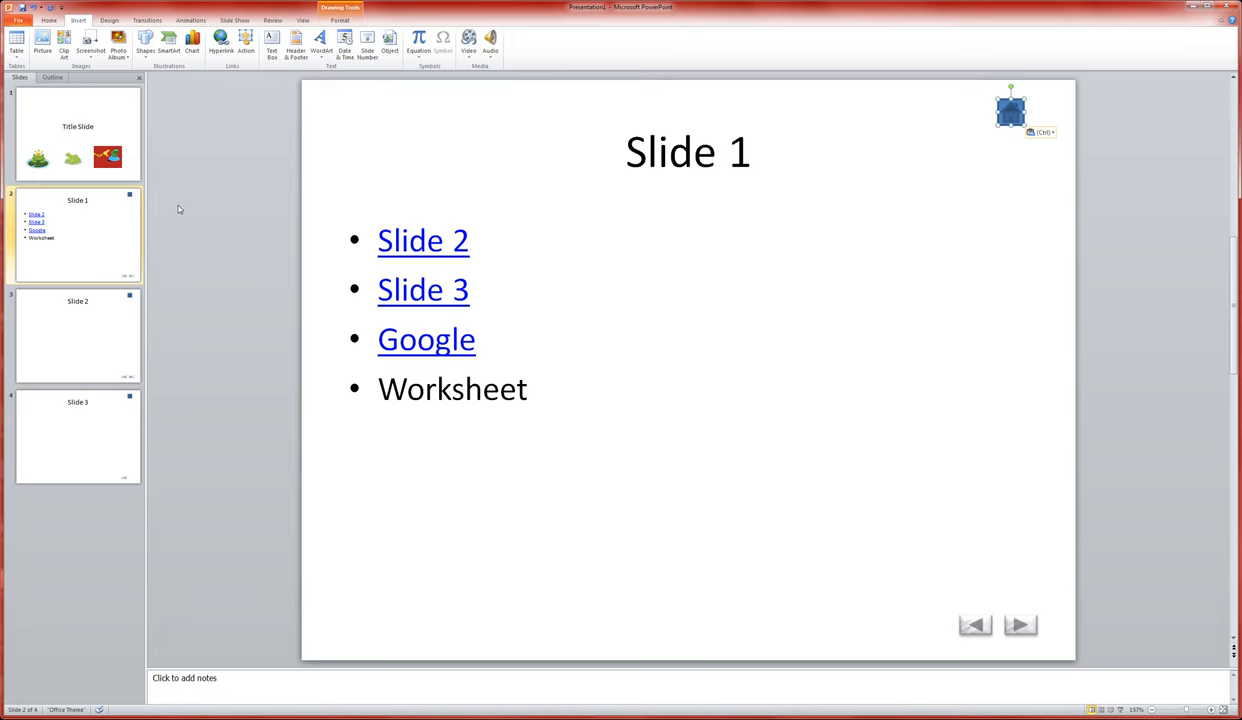
{"action": "mouse_move", "coordinate": [72, 126]}
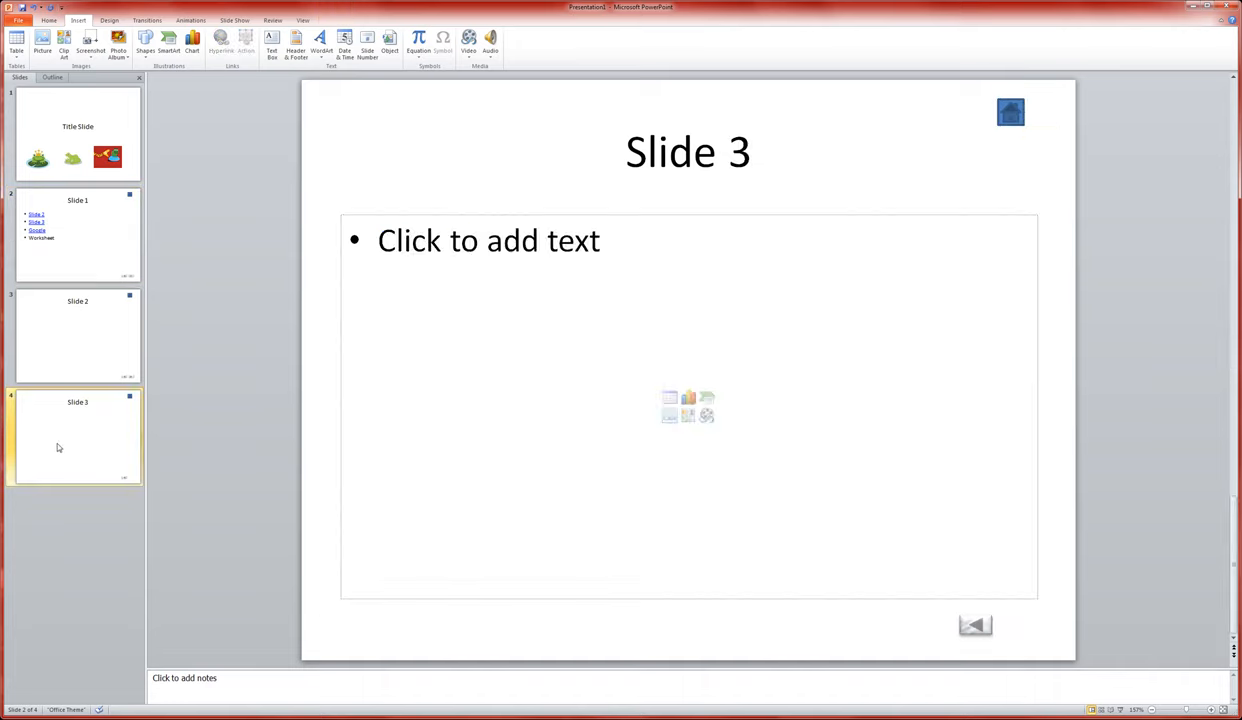
{"action": "left_click", "coordinate": [77, 335]}
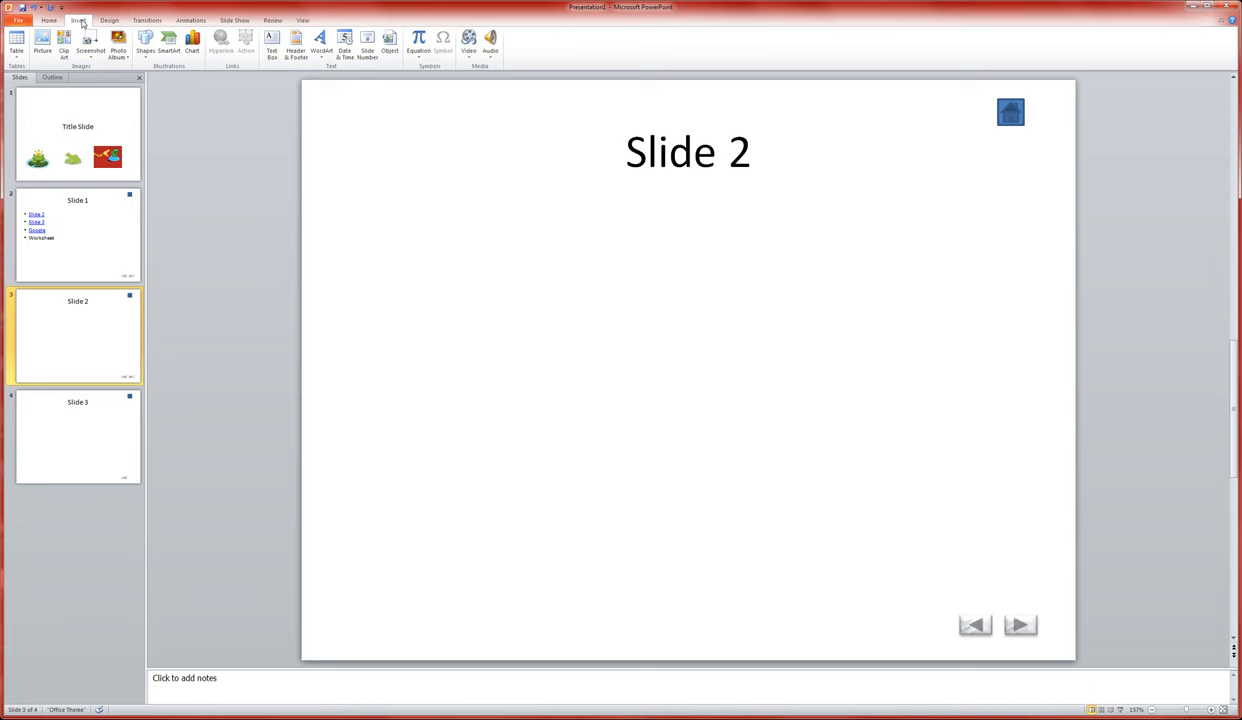
Step: Draw a Custom action button rectangle mid-slide and hyperlink it to the Title Slide
{"action": "left_click", "coordinate": [145, 42]}
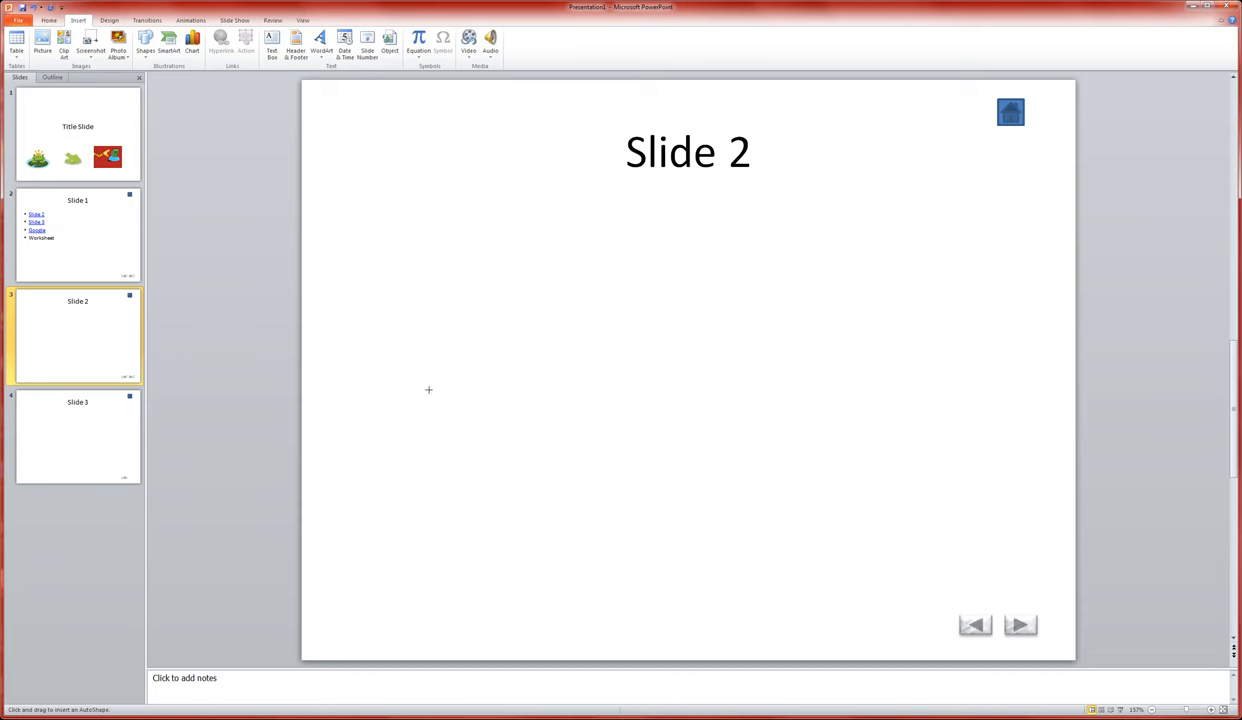
{"action": "left_click_drag", "start_coordinate": [573, 274], "coordinate": [803, 388]}
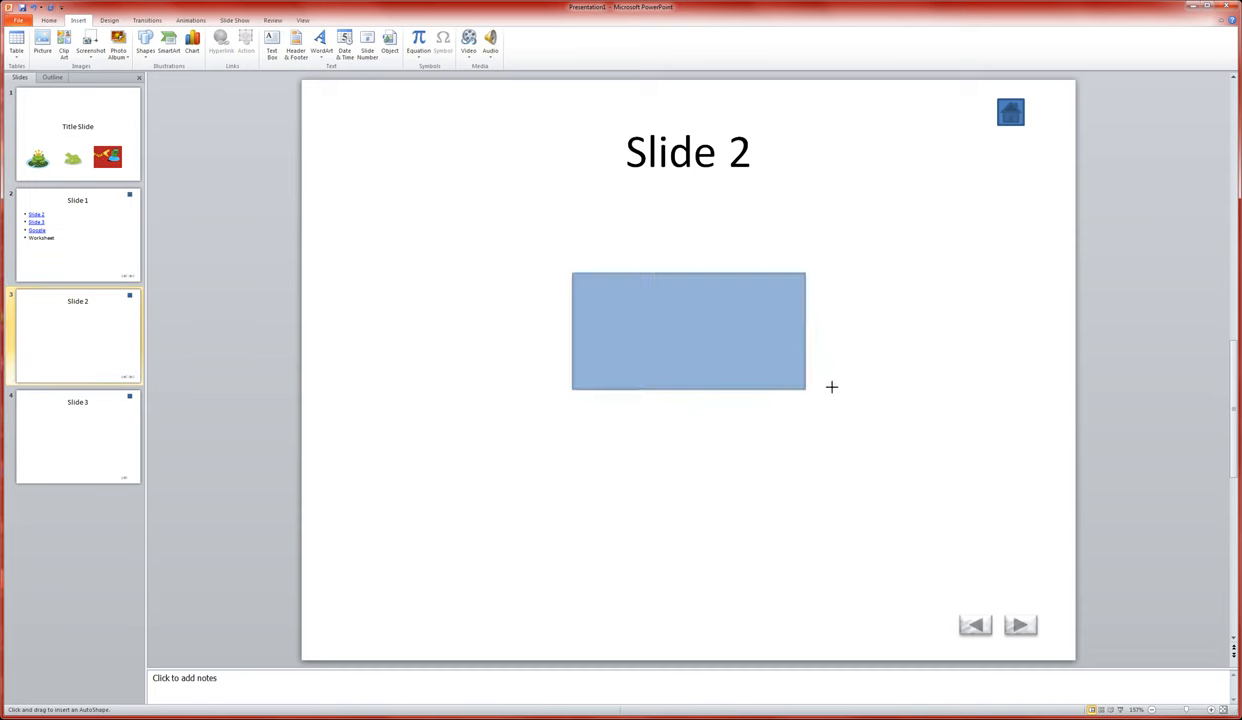
{"action": "left_click", "coordinate": [245, 40]}
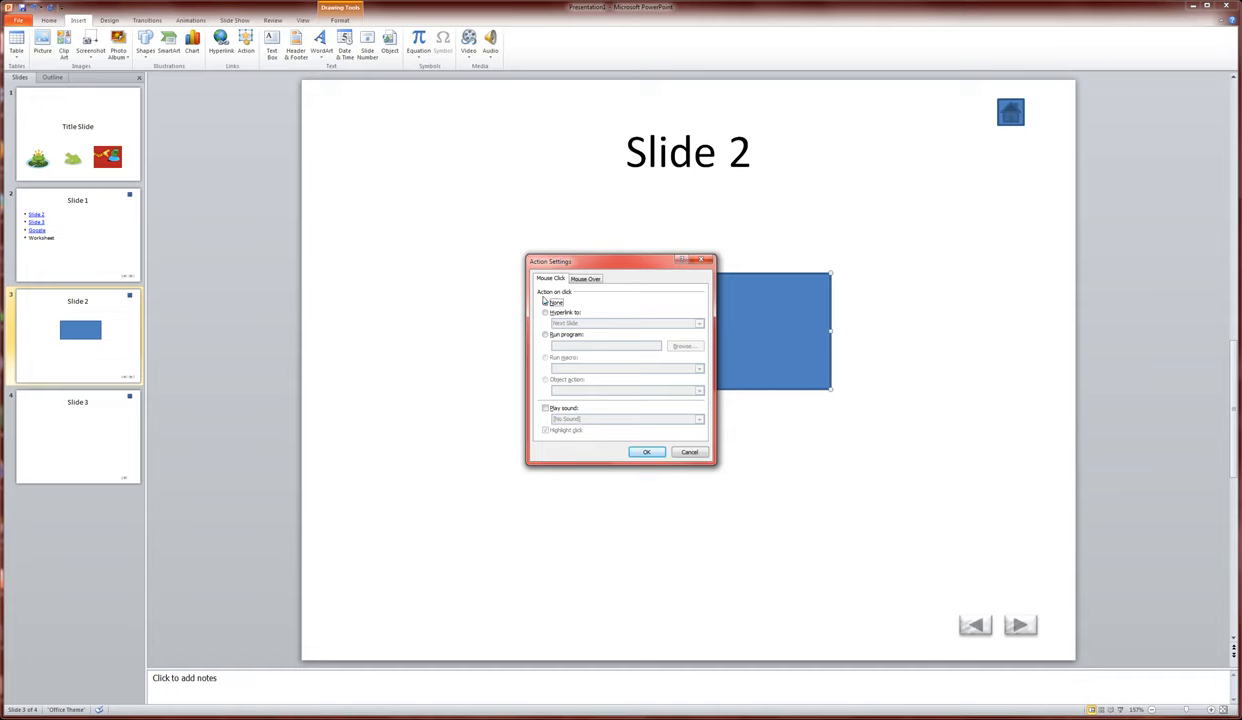
{"action": "left_click", "coordinate": [546, 313]}
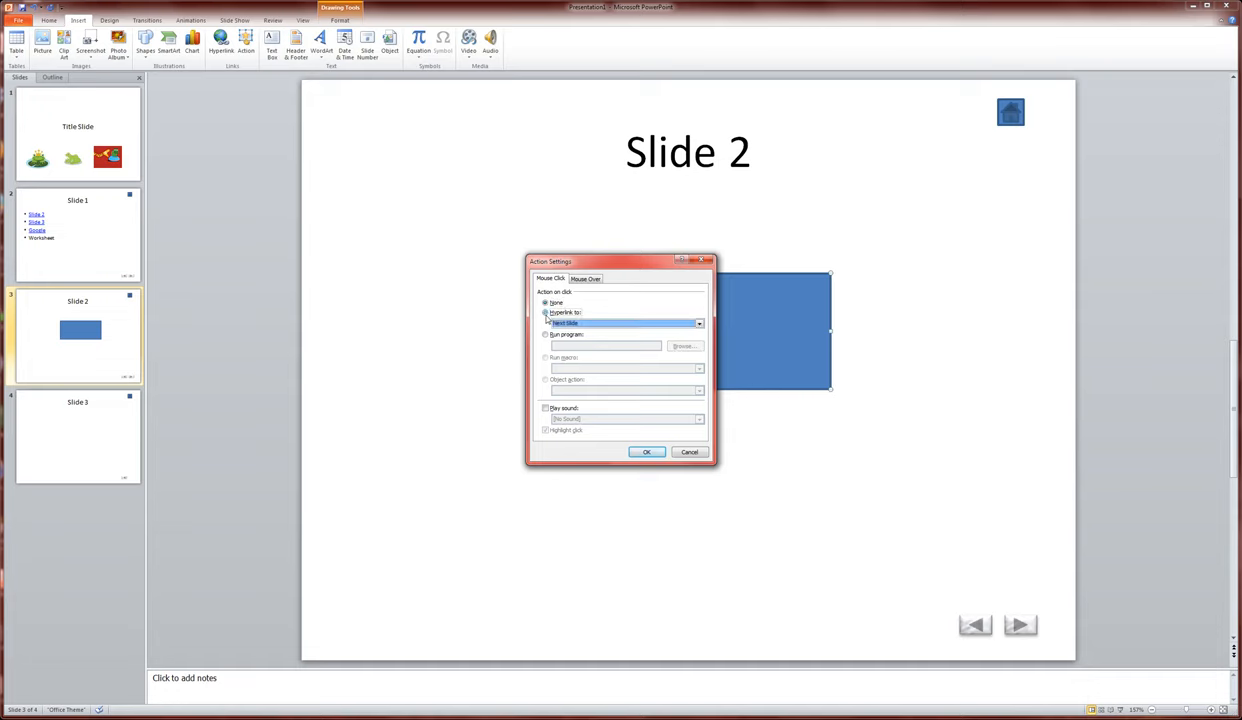
{"action": "left_click", "coordinate": [699, 323]}
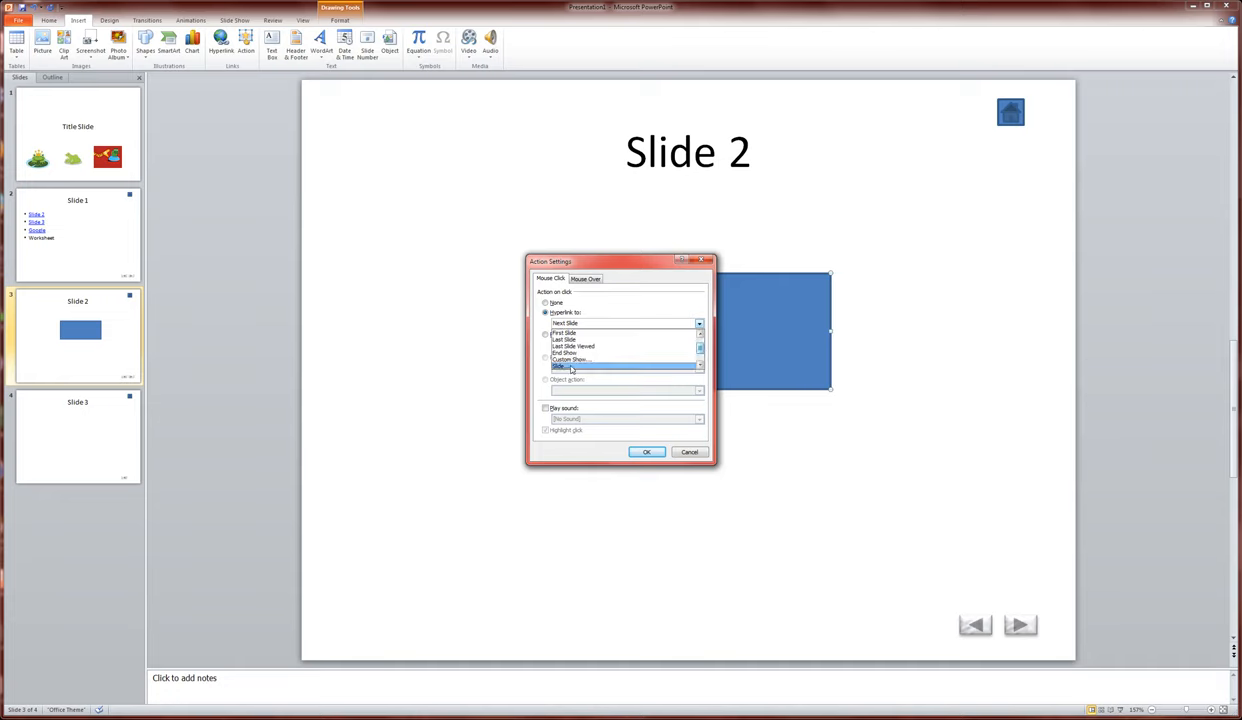
{"action": "left_click", "coordinate": [563, 366]}
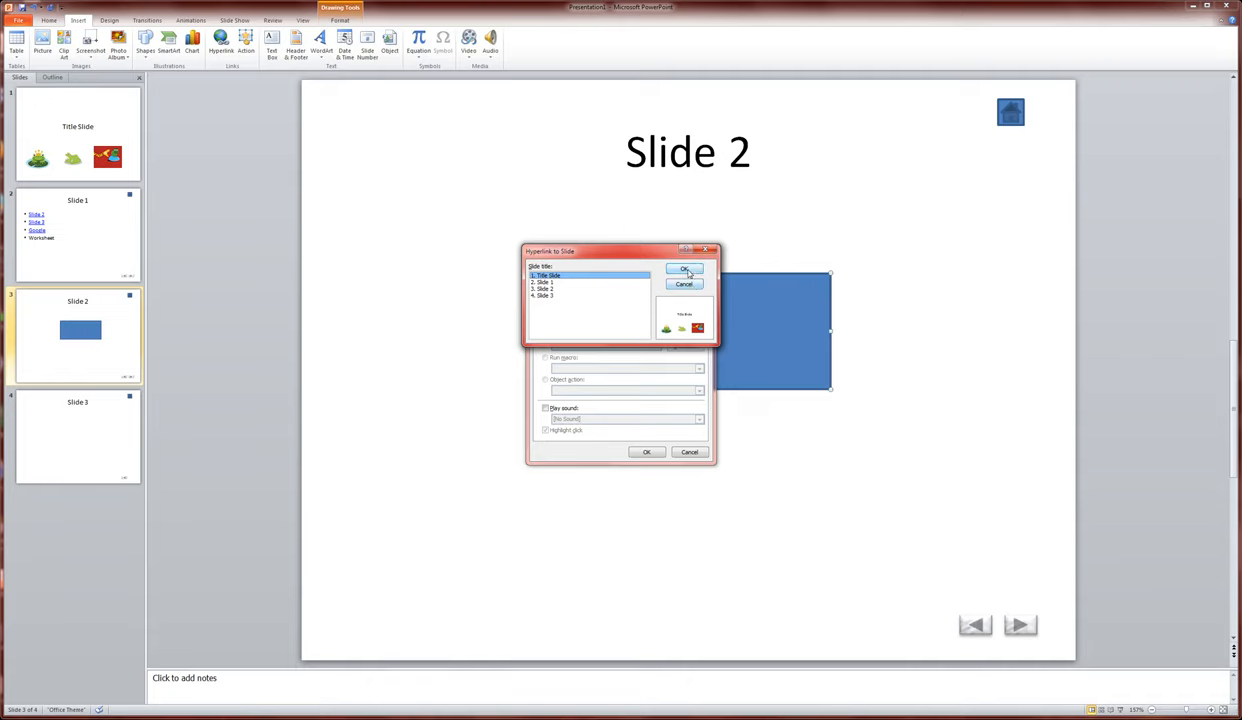
{"action": "left_click", "coordinate": [684, 270]}
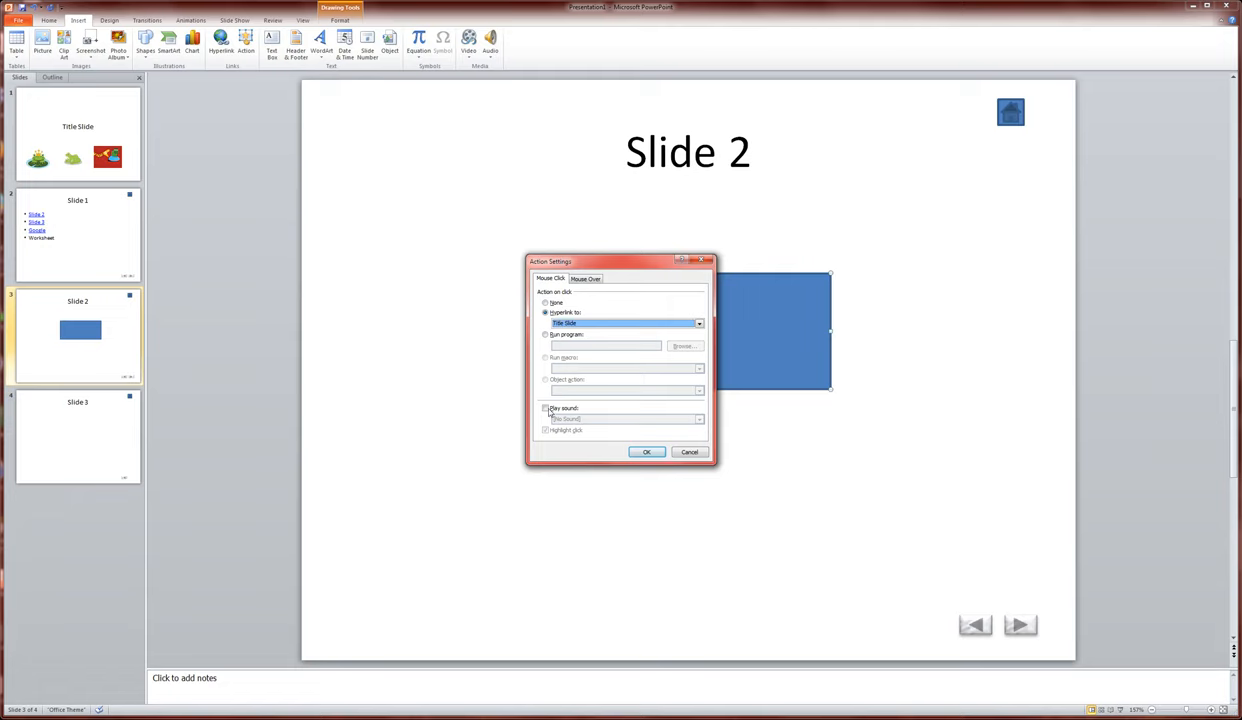
{"action": "left_click", "coordinate": [546, 408]}
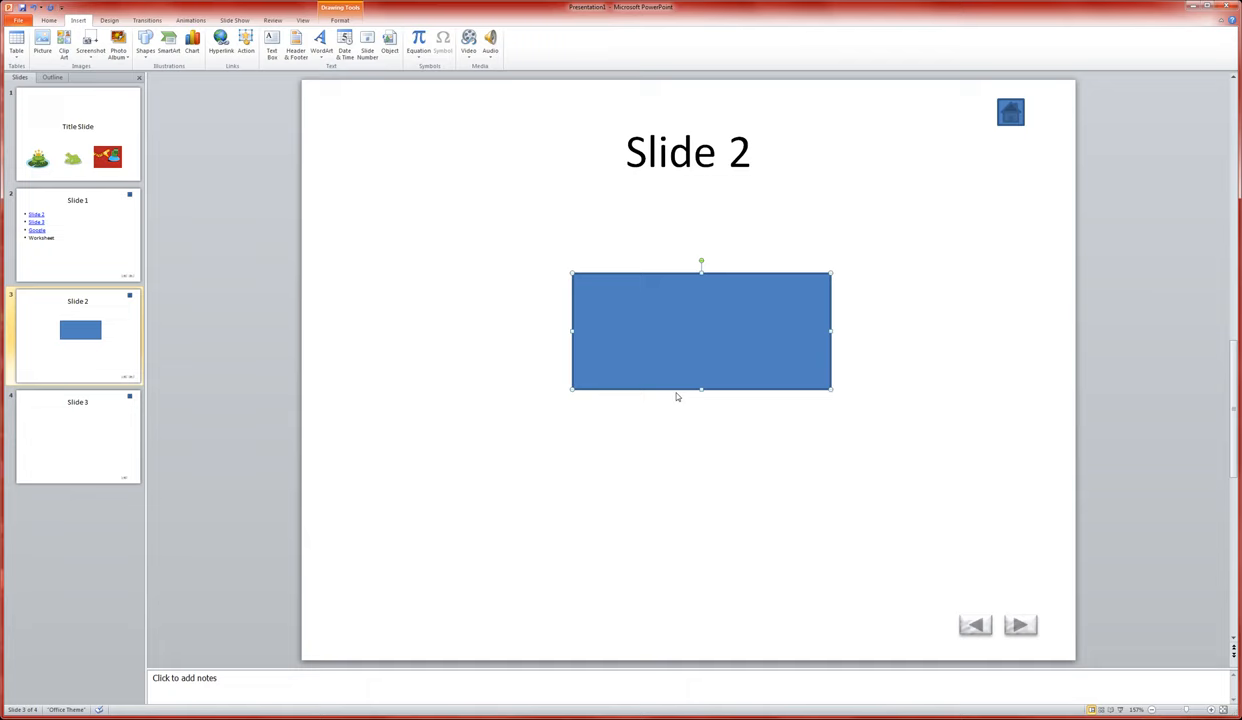
{"action": "mouse_move", "coordinate": [695, 345]}
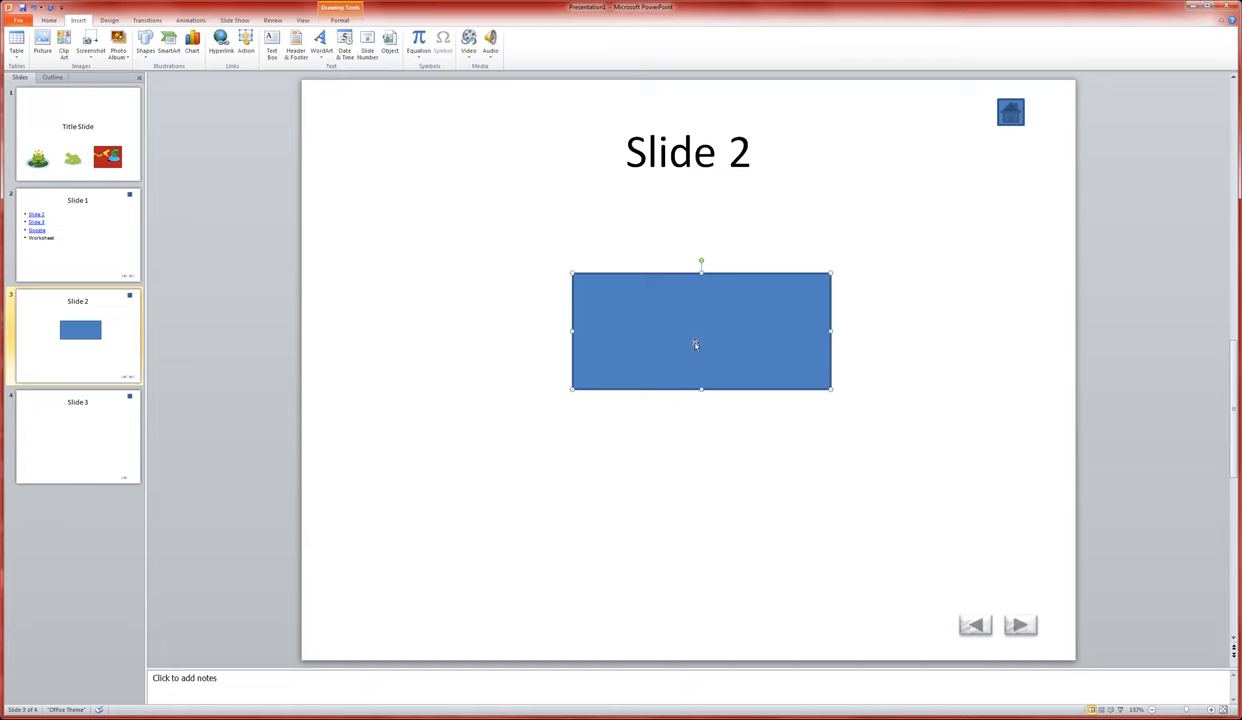
Step: Type 'Take me home, Scotty!' in the rectangle and start the slide show from Slide 2
{"action": "type", "text": "Take me home, Scotty"}
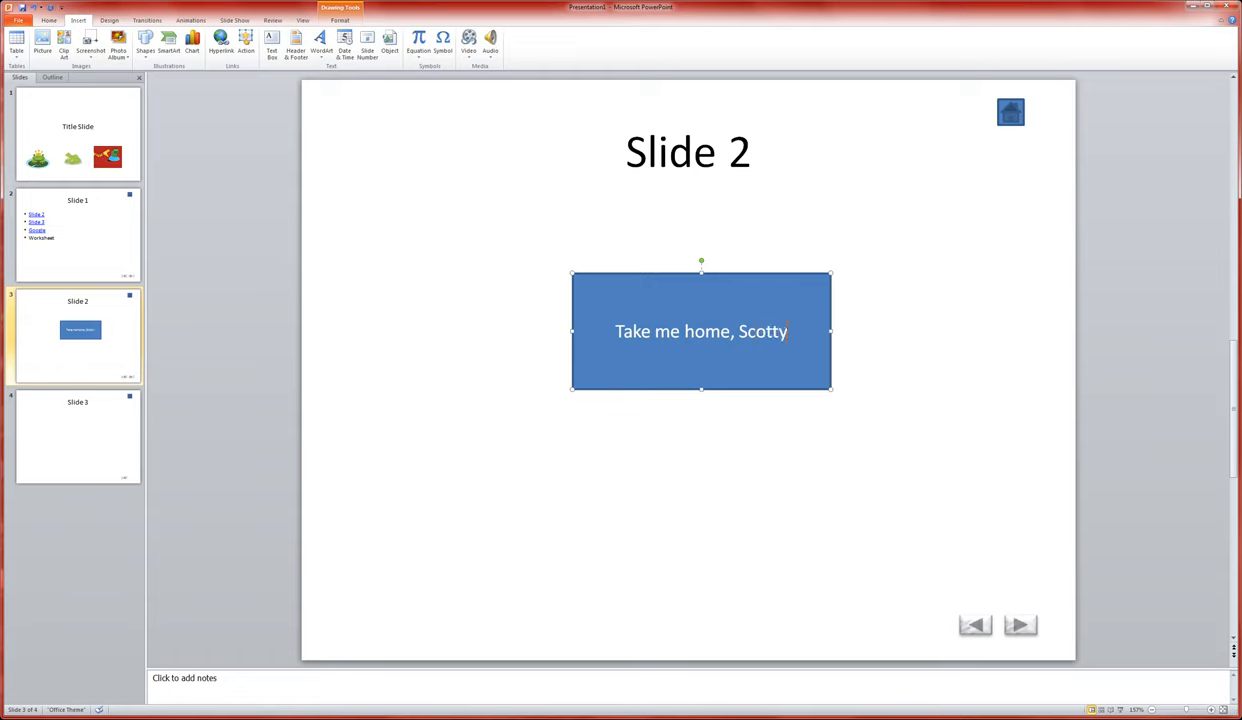
{"action": "type", "text": "!"}
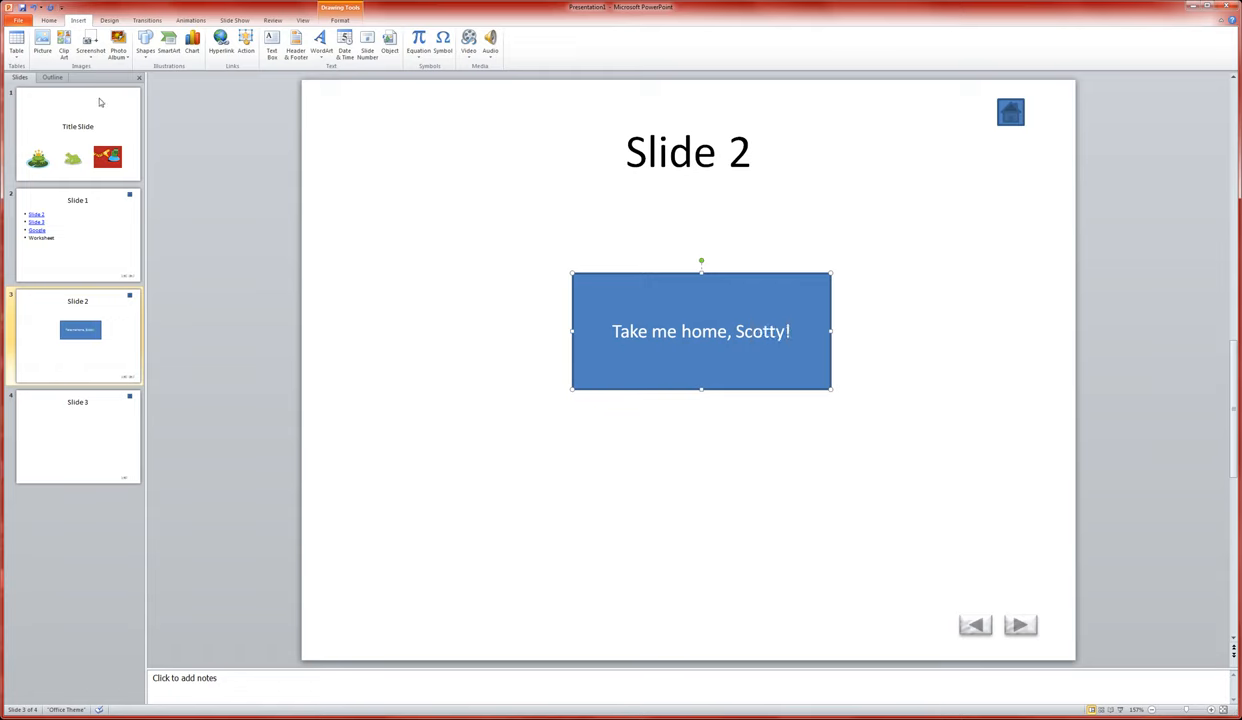
{"action": "left_click", "coordinate": [234, 20]}
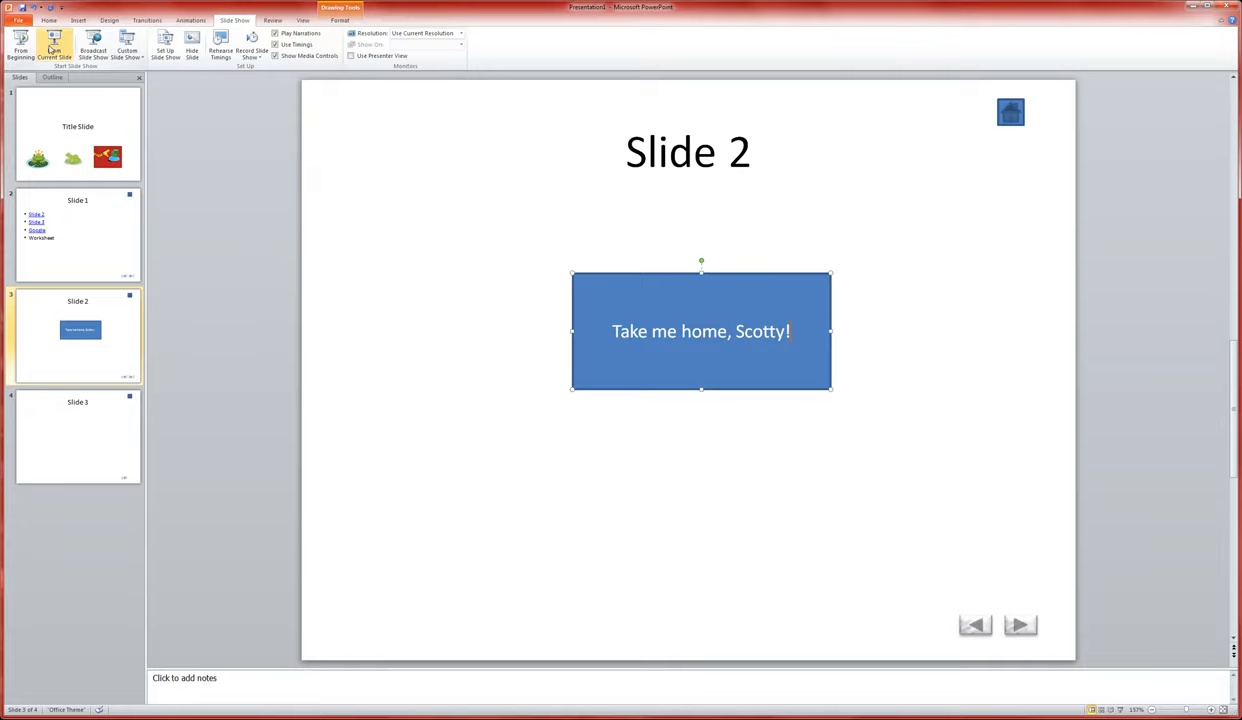
{"action": "left_click", "coordinate": [55, 45]}
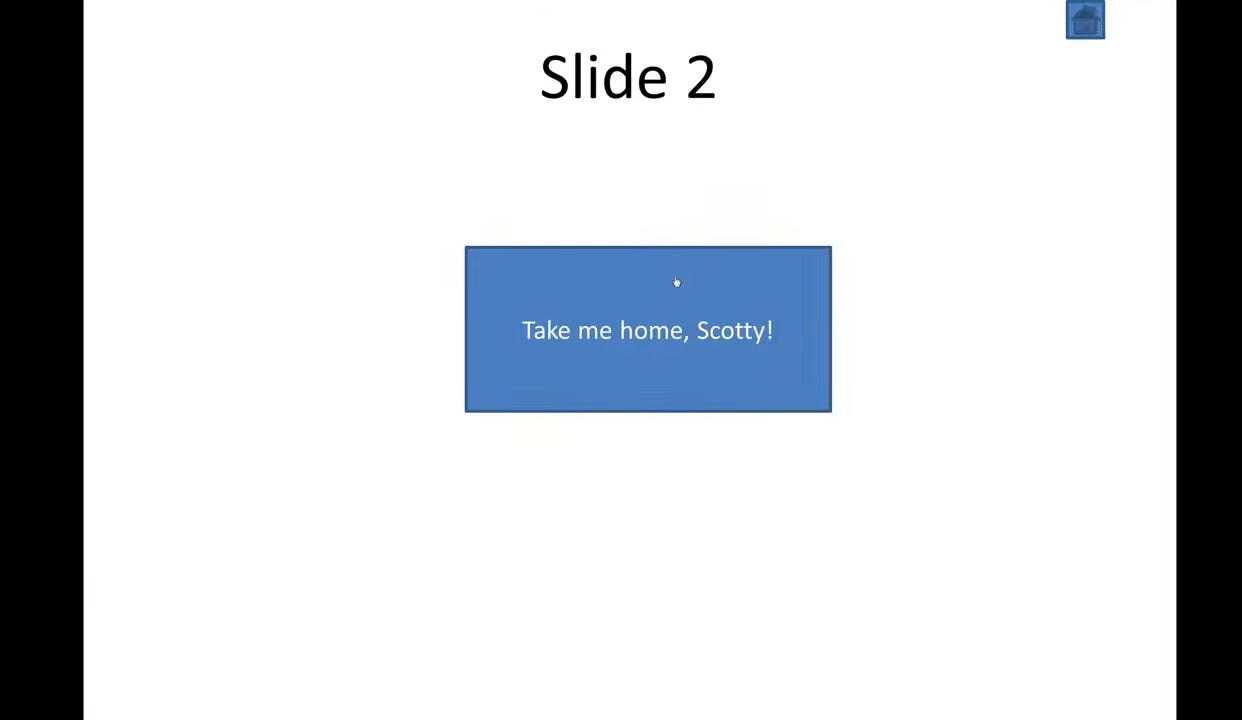